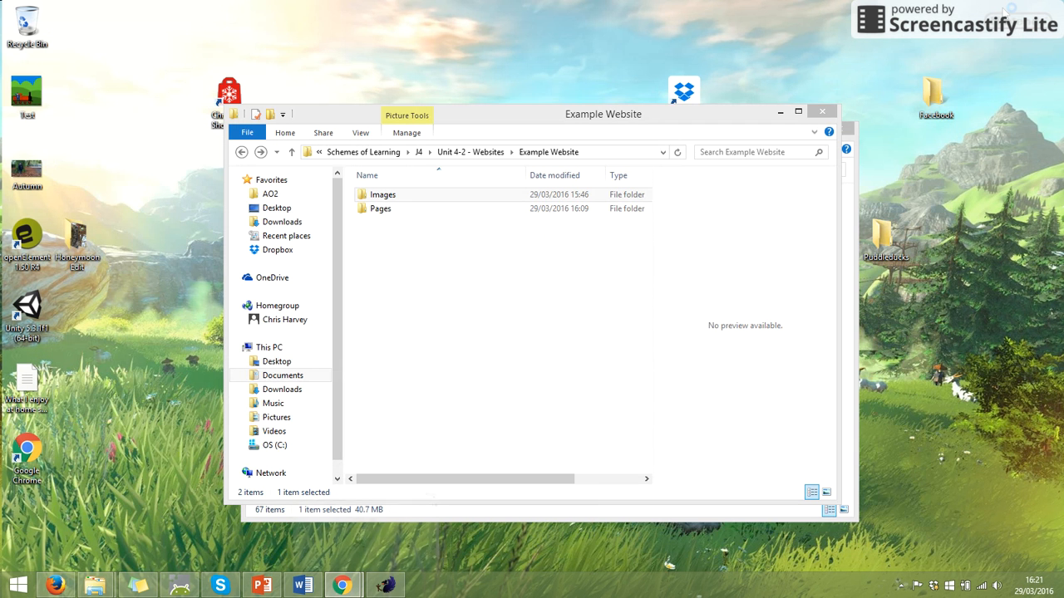
mouse_move(712, 322)
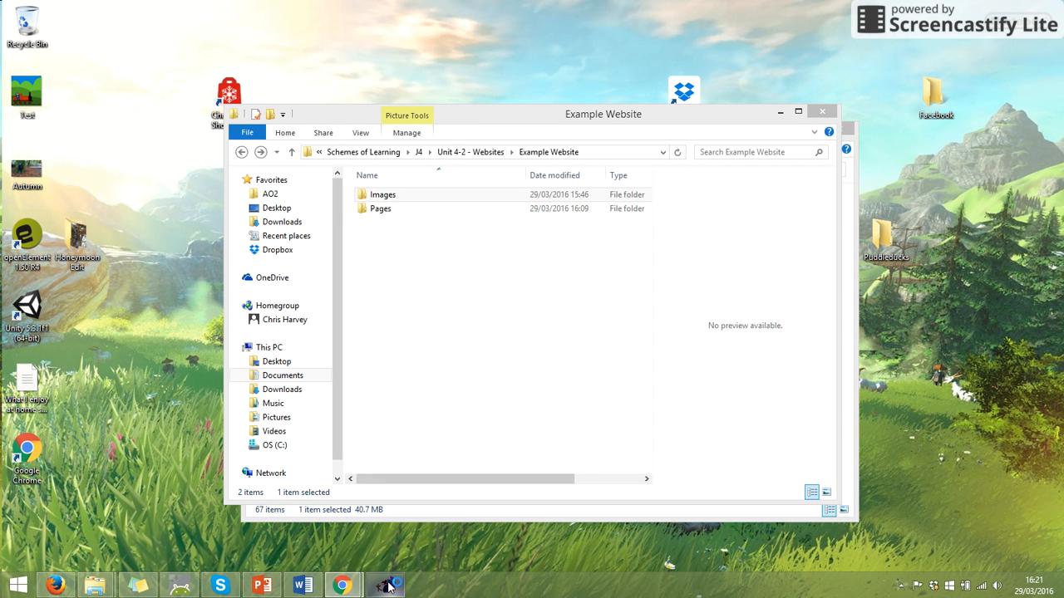
- Bring the BlueGriffon Young Games Designers Club template to the front
left_click(386, 585)
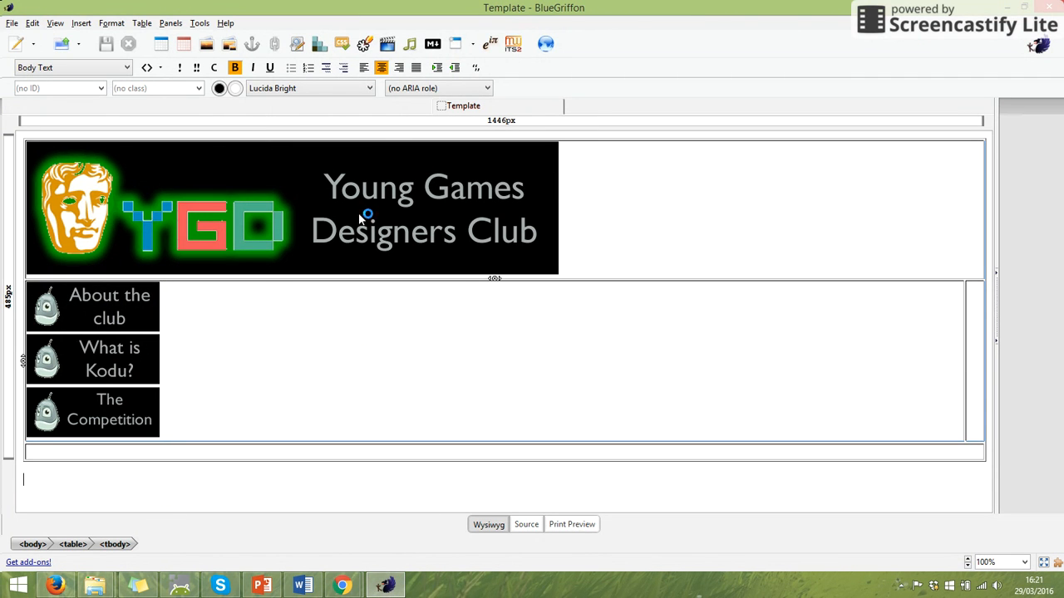
mouse_move(550, 379)
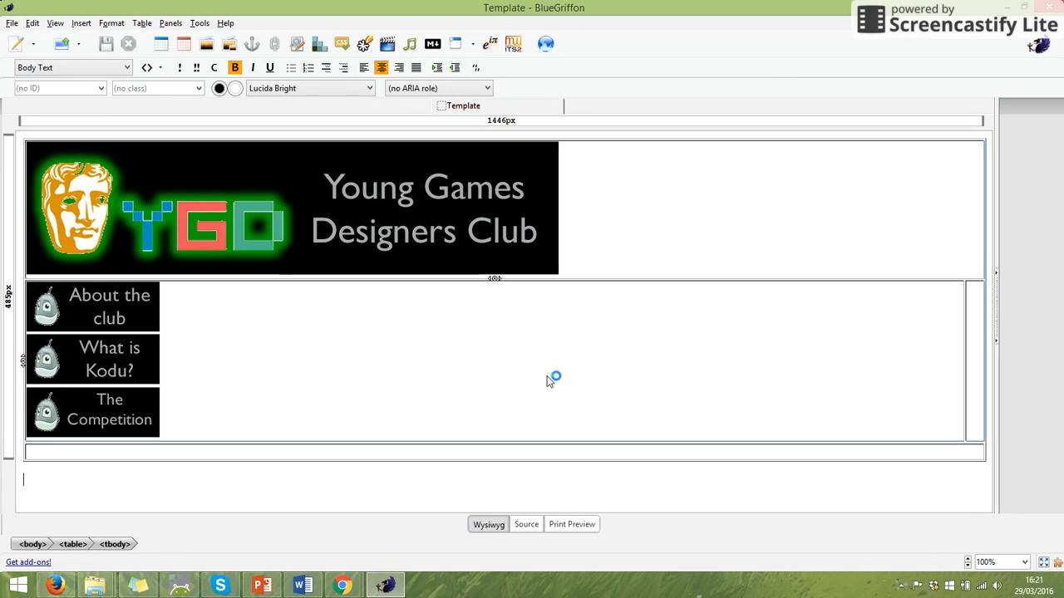
mouse_move(625, 158)
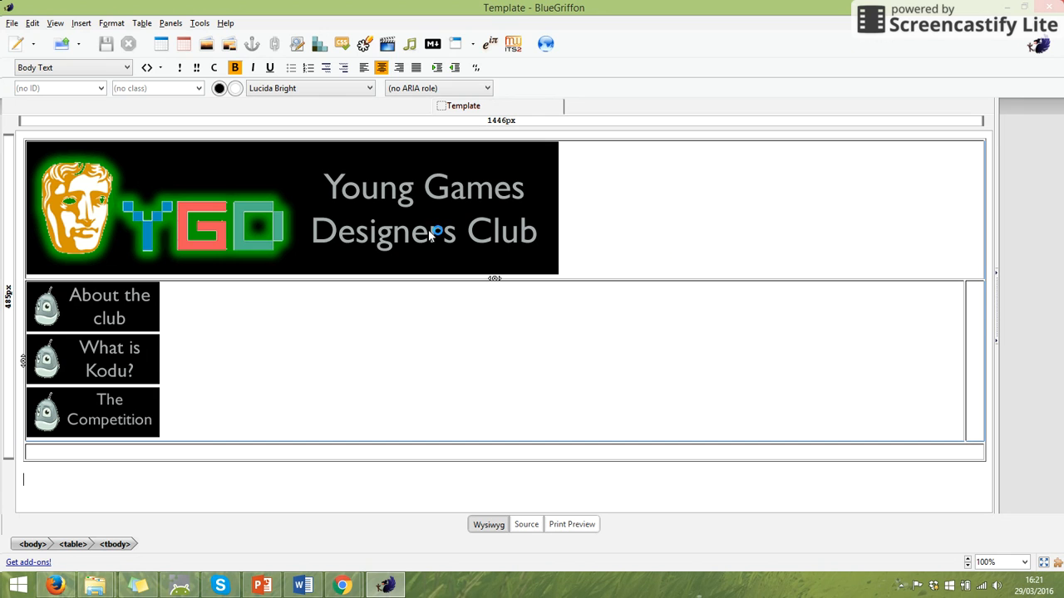
mouse_move(440, 190)
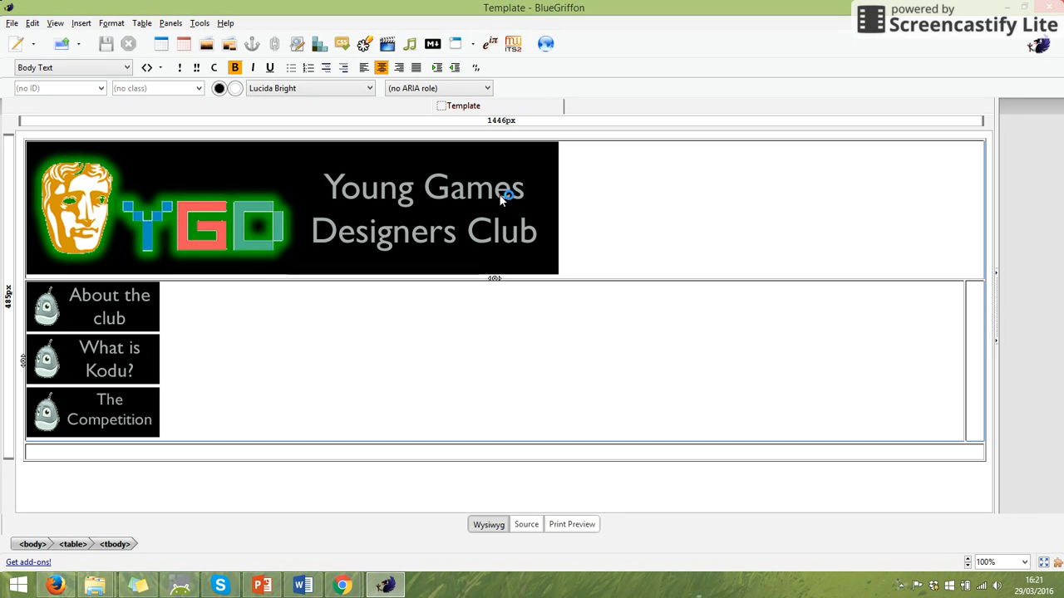
mouse_move(108, 331)
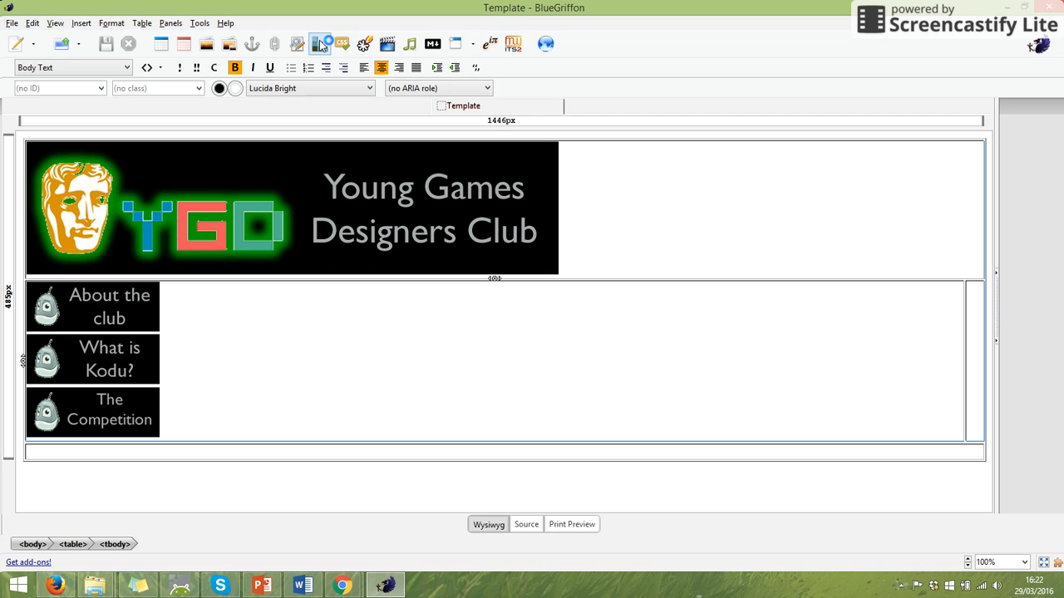
- Set the link target to about.html, keeping the URL relative to the page location
left_click(320, 44)
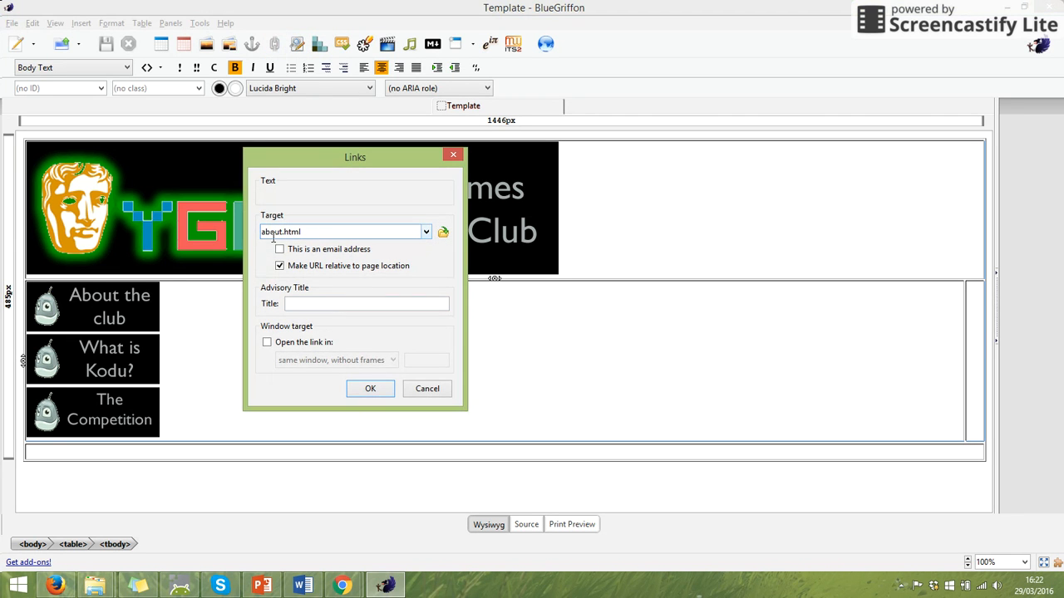
double_click(269, 233)
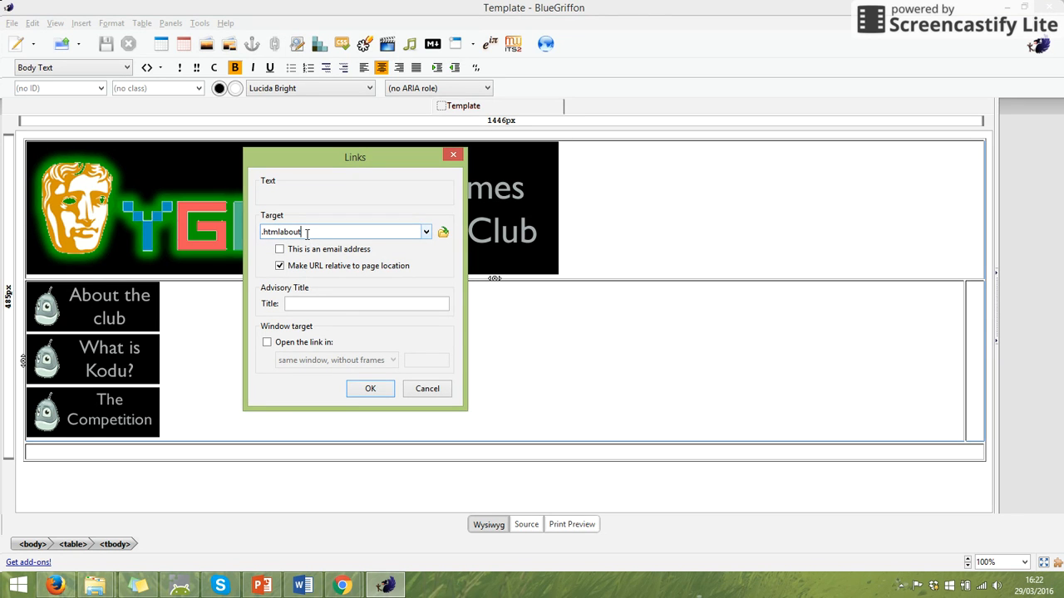
double_click(271, 233)
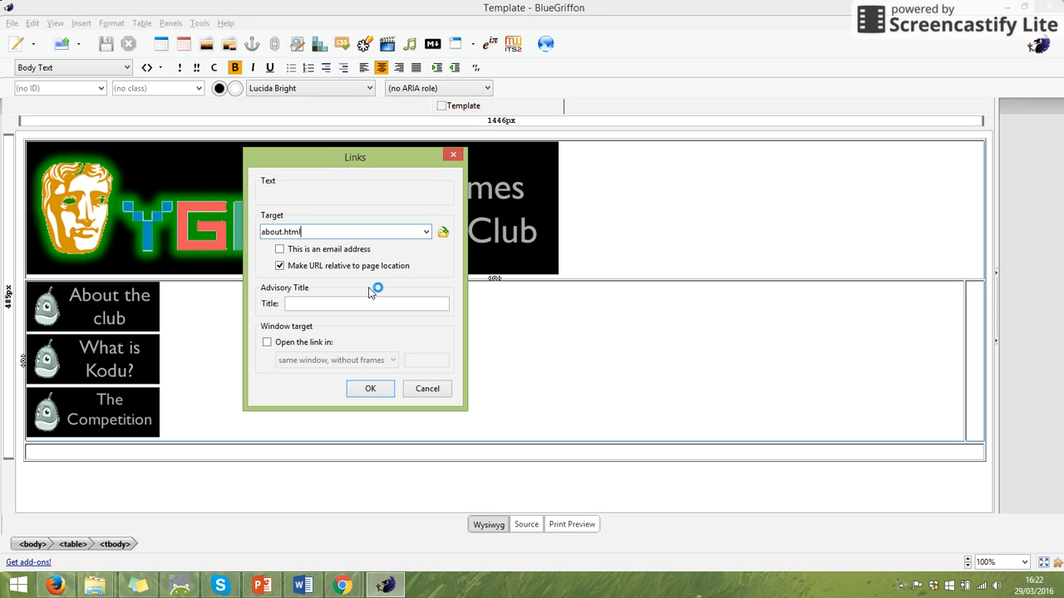
mouse_move(523, 16)
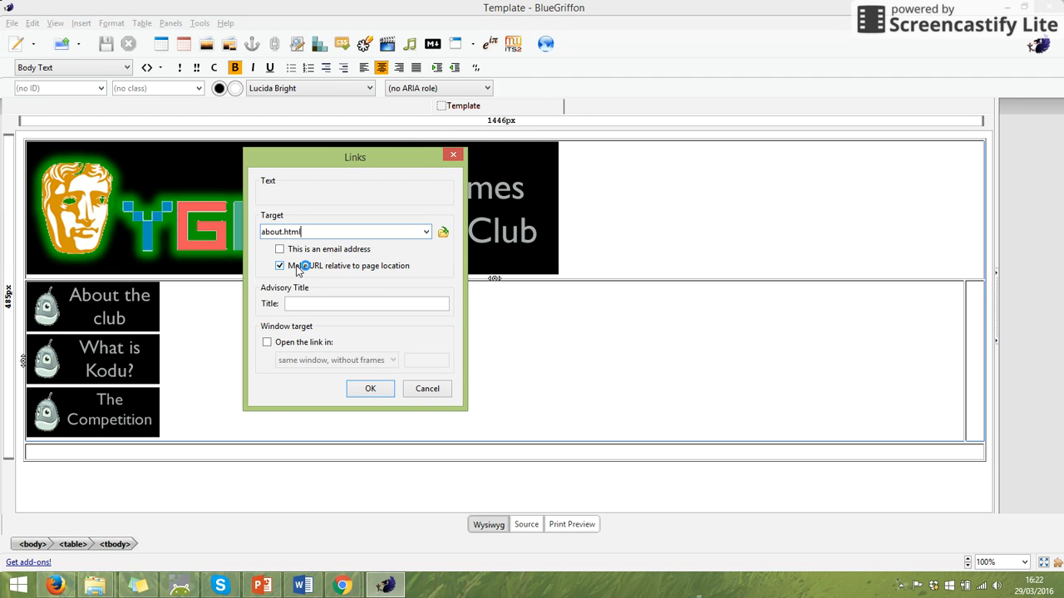
mouse_move(454, 156)
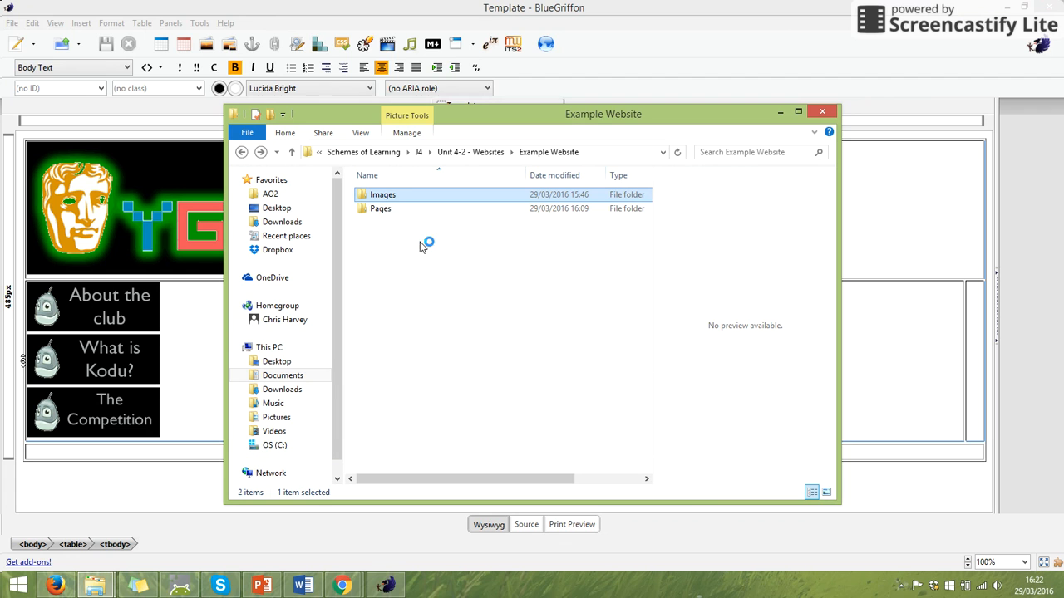
- Look through the Example Website folder, then return to the BlueGriffon template
double_click(382, 195)
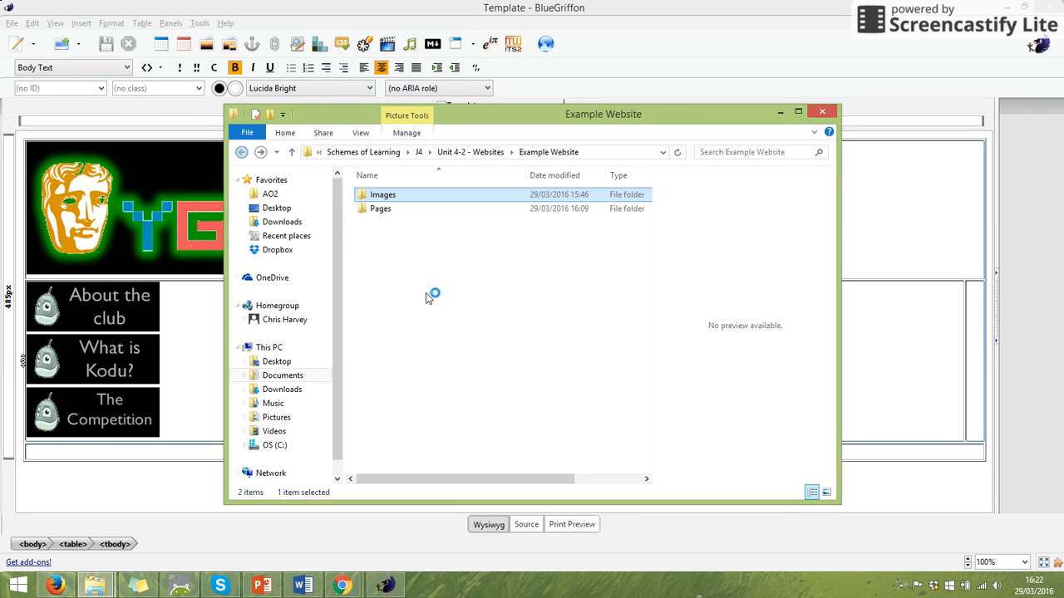
double_click(379, 209)
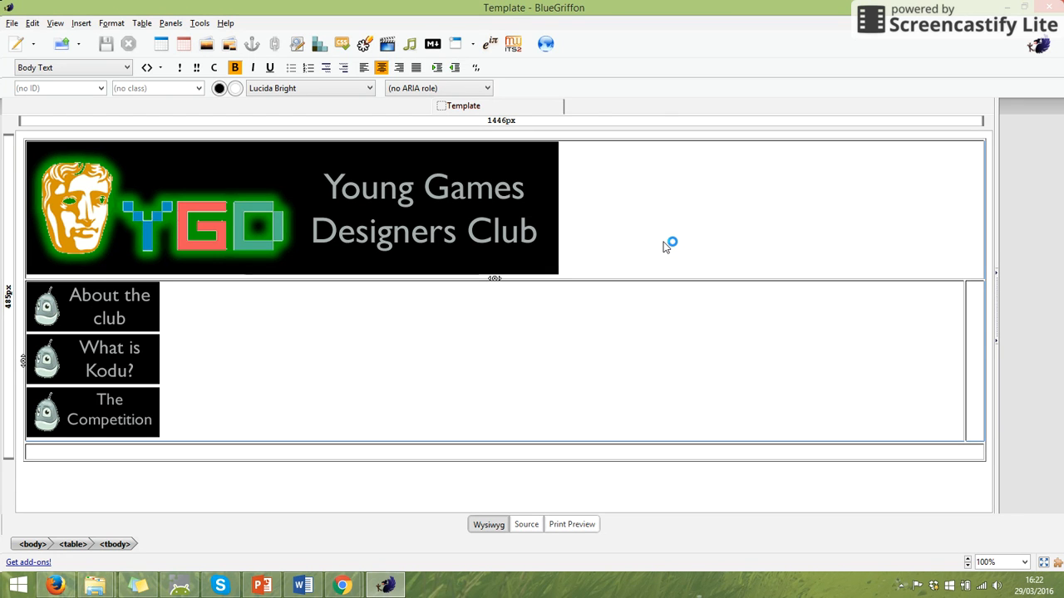
mouse_move(984, 332)
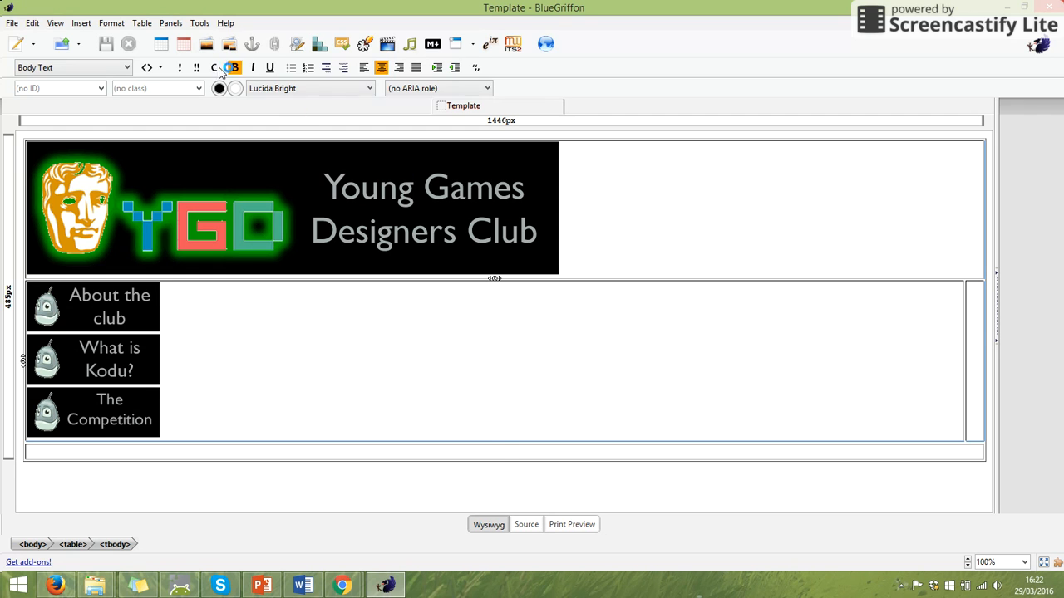
left_click(495, 299)
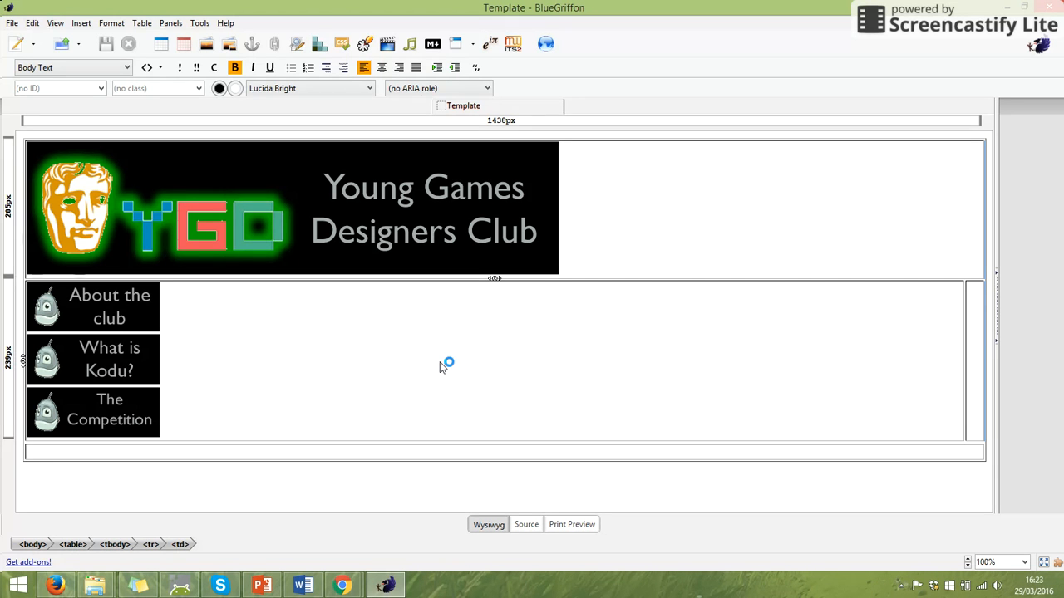
mouse_move(286, 130)
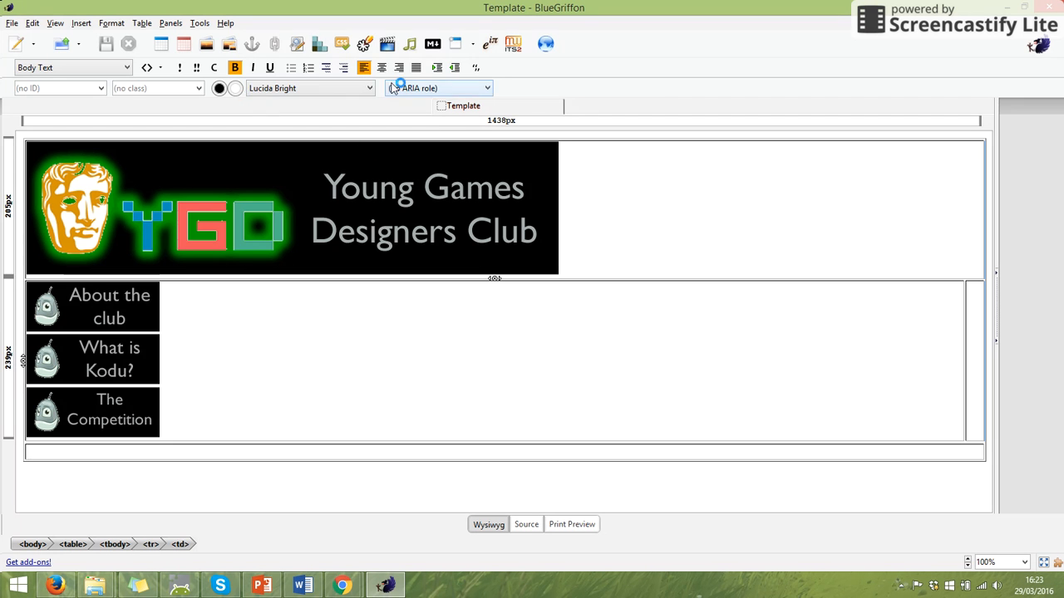
left_click(308, 88)
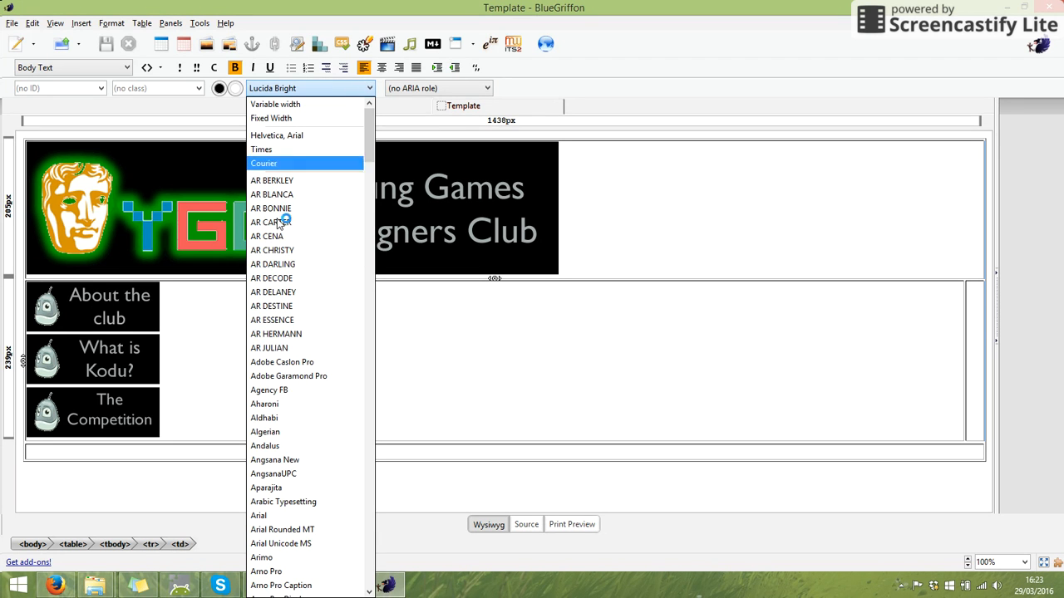
mouse_move(266, 10)
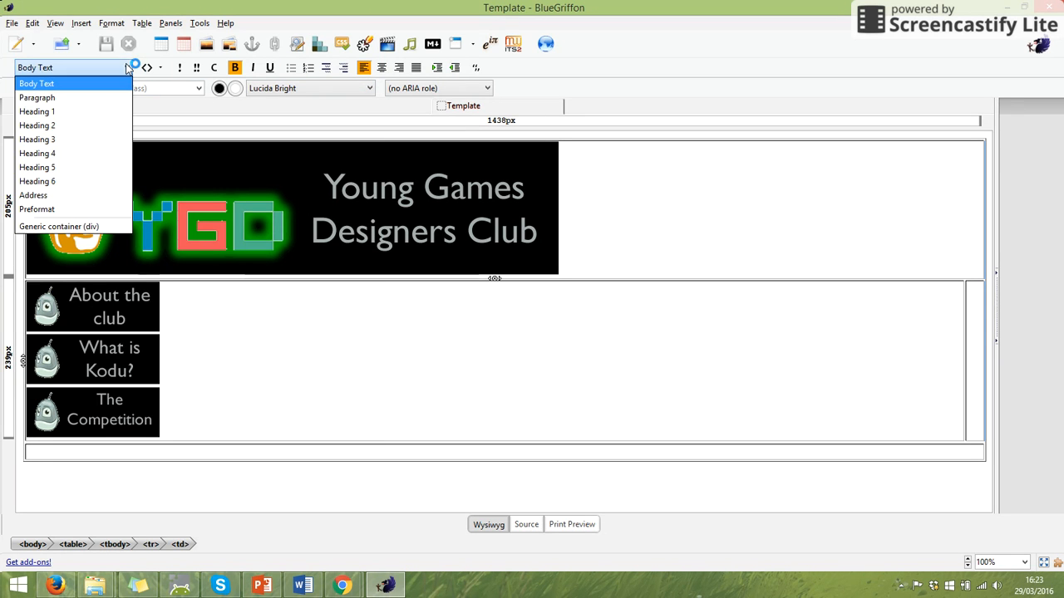
mouse_move(36, 210)
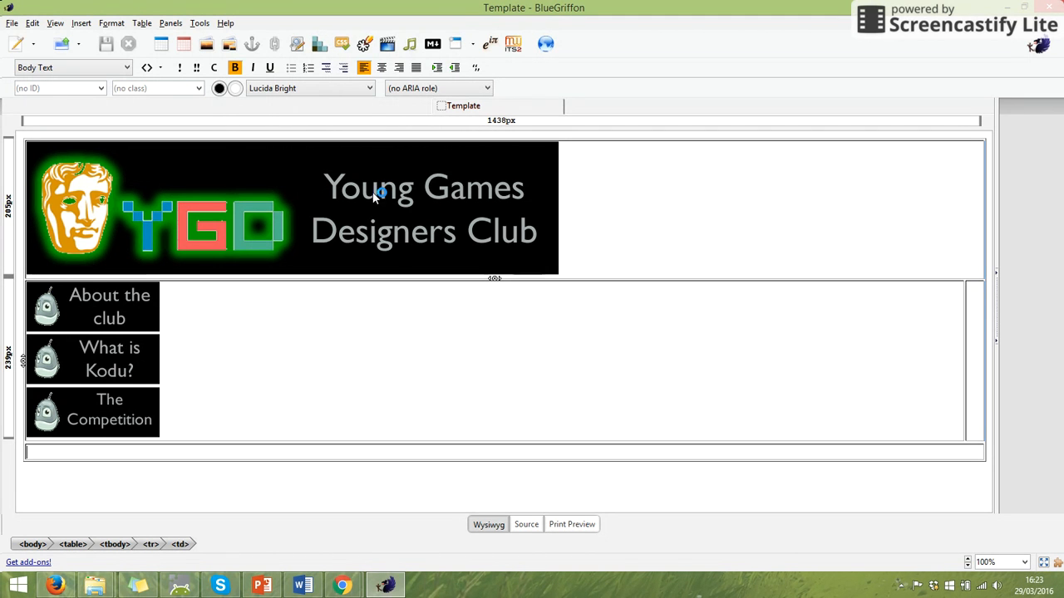
mouse_move(259, 452)
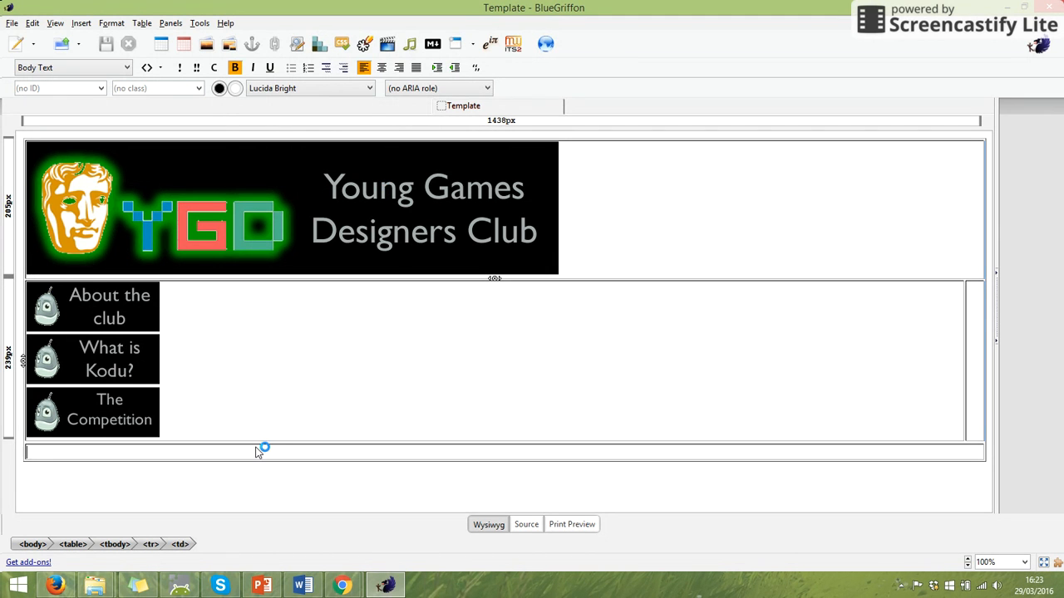
- Clear the test text from the footer and set its font to AngsanaUPC
type("gfghfh")
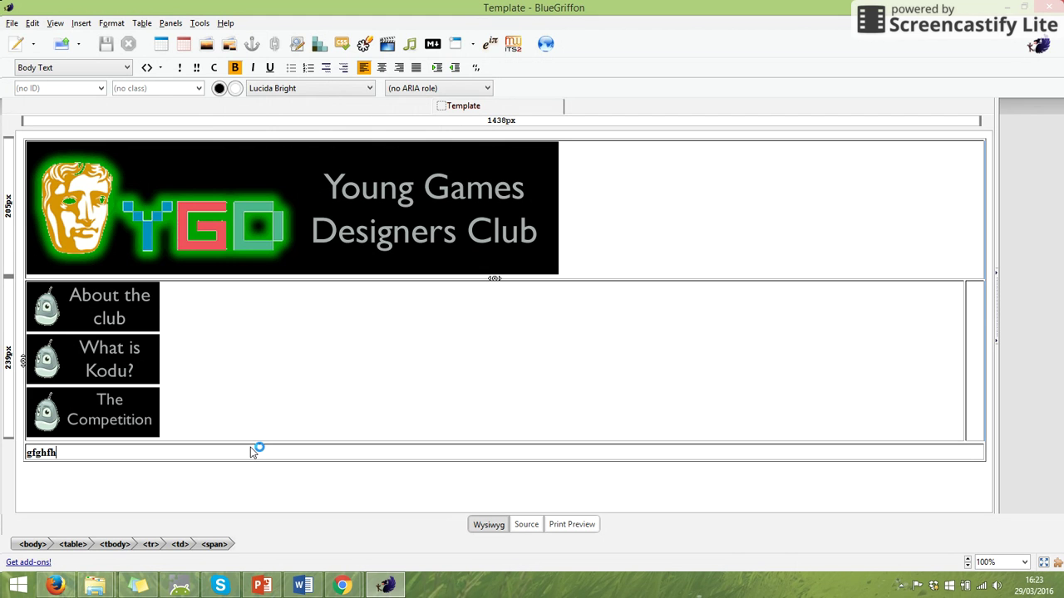
key("Backspace")
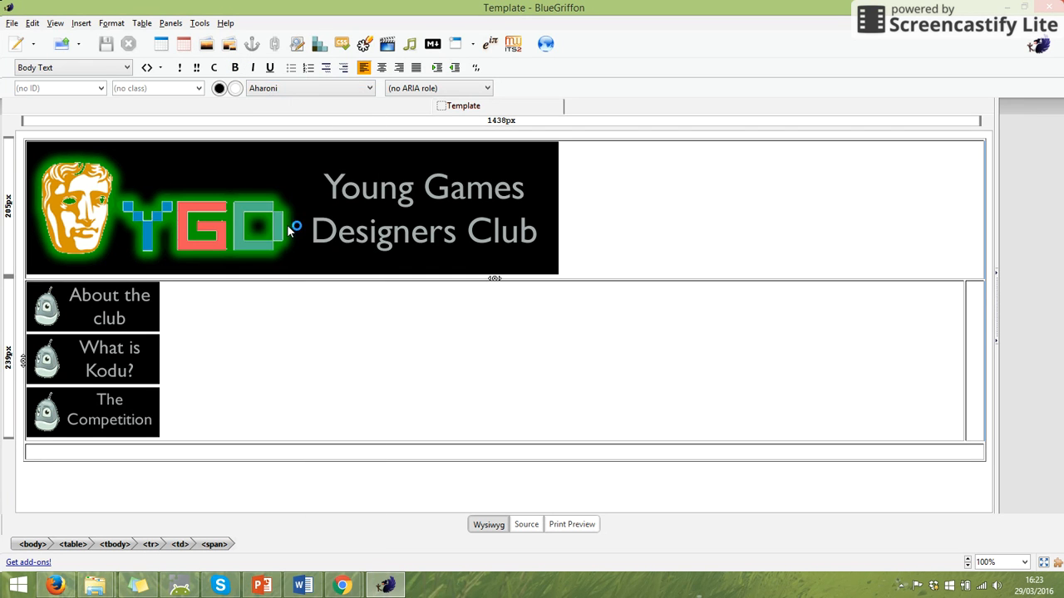
left_click(309, 88)
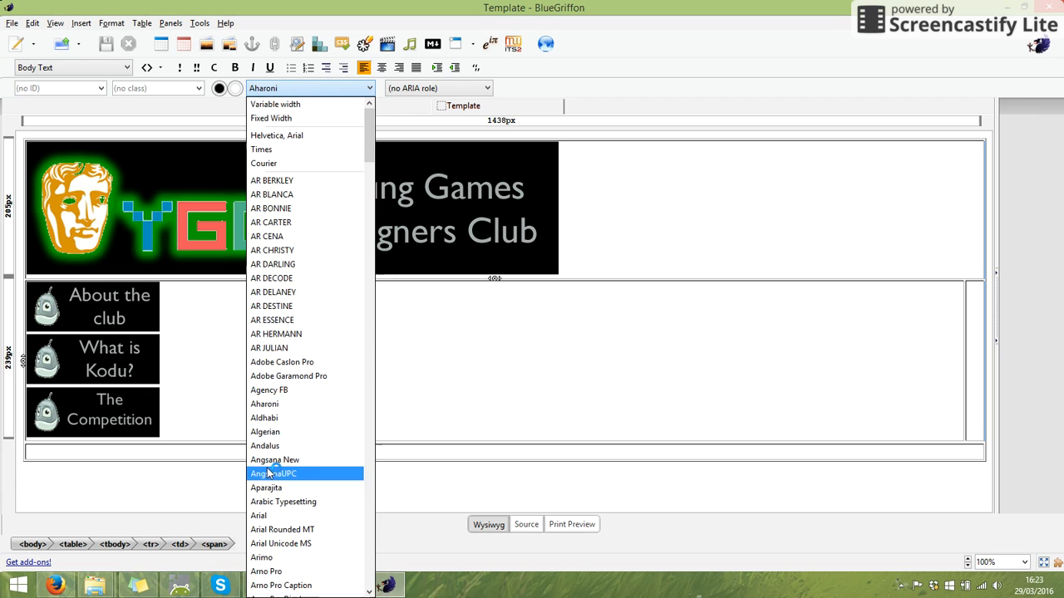
left_click(272, 472)
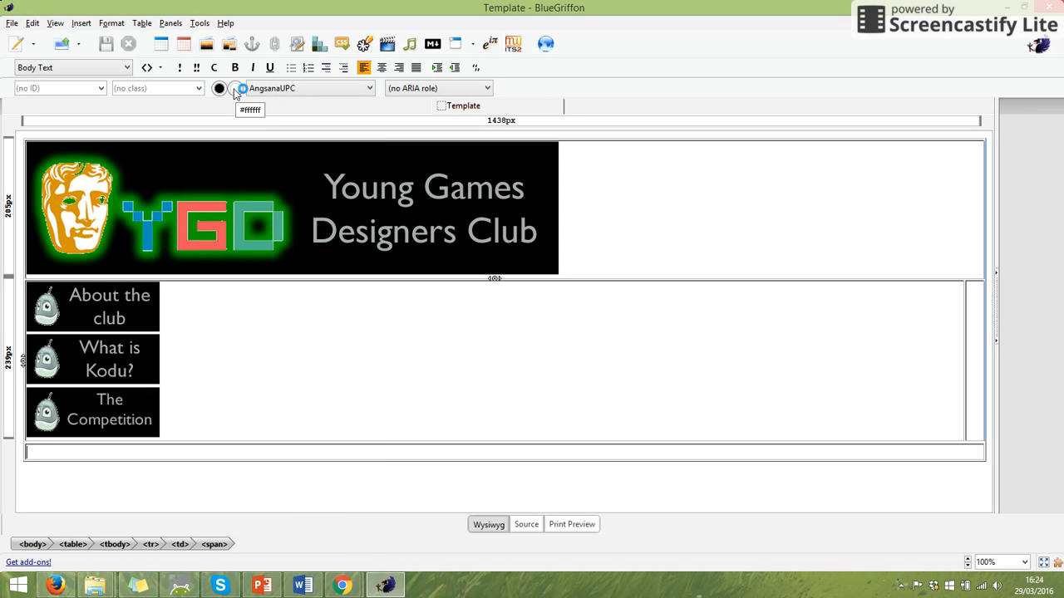
- Pick and confirm a new text colour for the footer cell
left_click(219, 88)
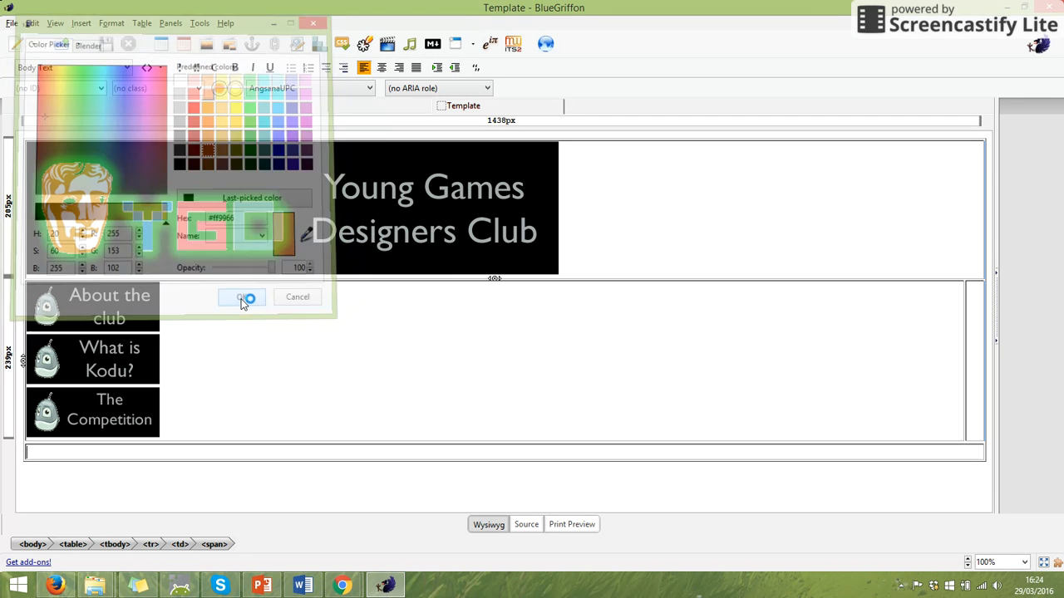
left_click(241, 296)
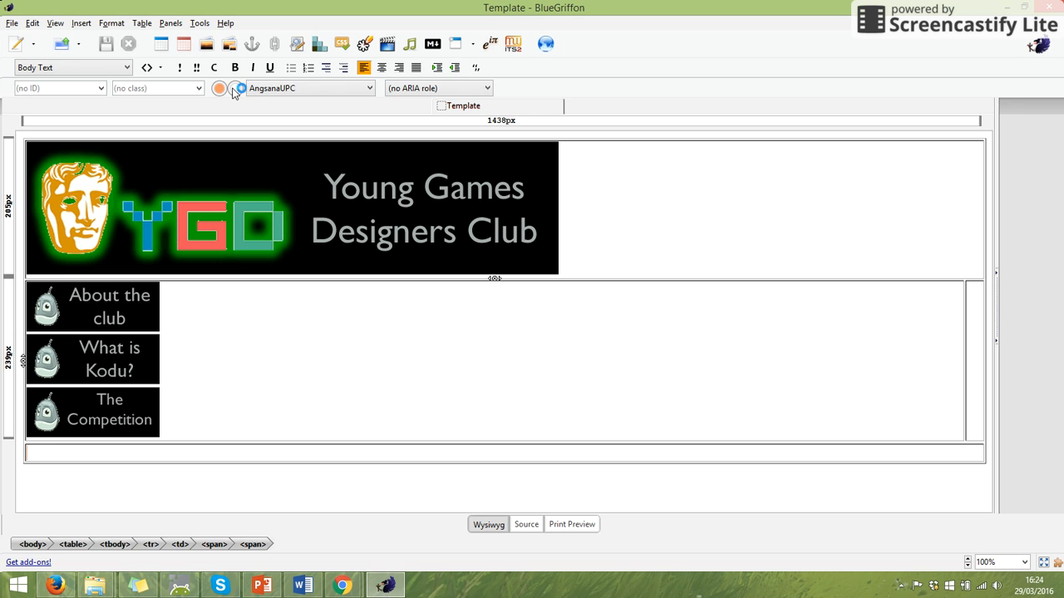
- Give the template table a black background
left_click(219, 88)
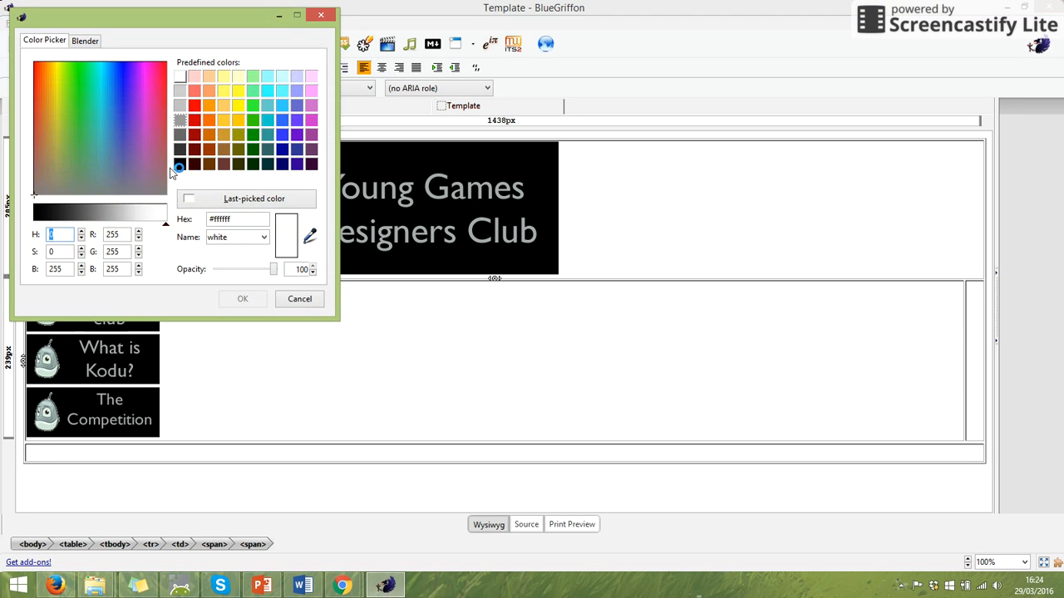
left_click(196, 106)
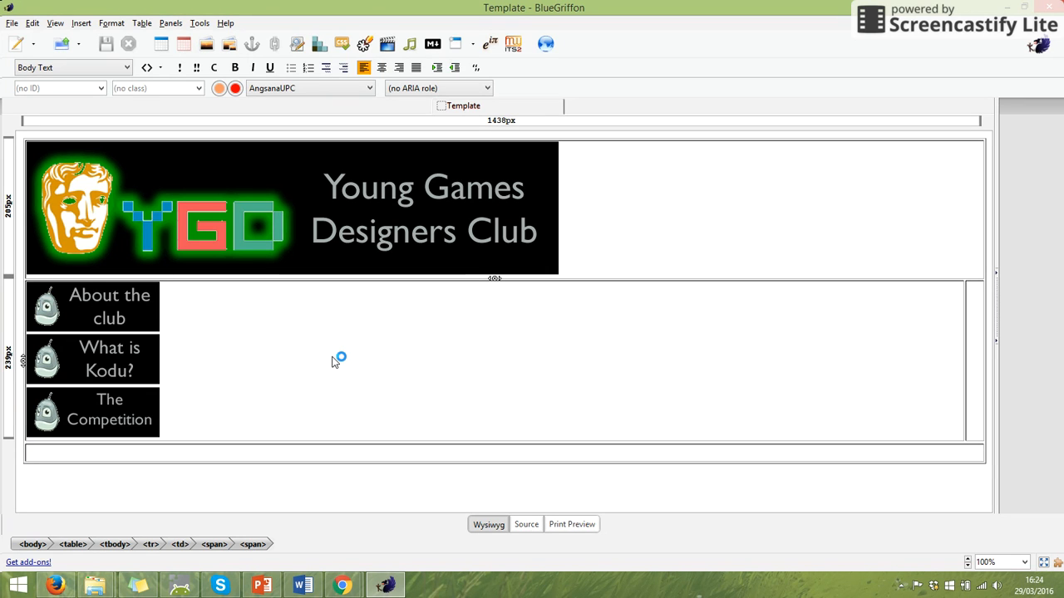
mouse_move(640, 230)
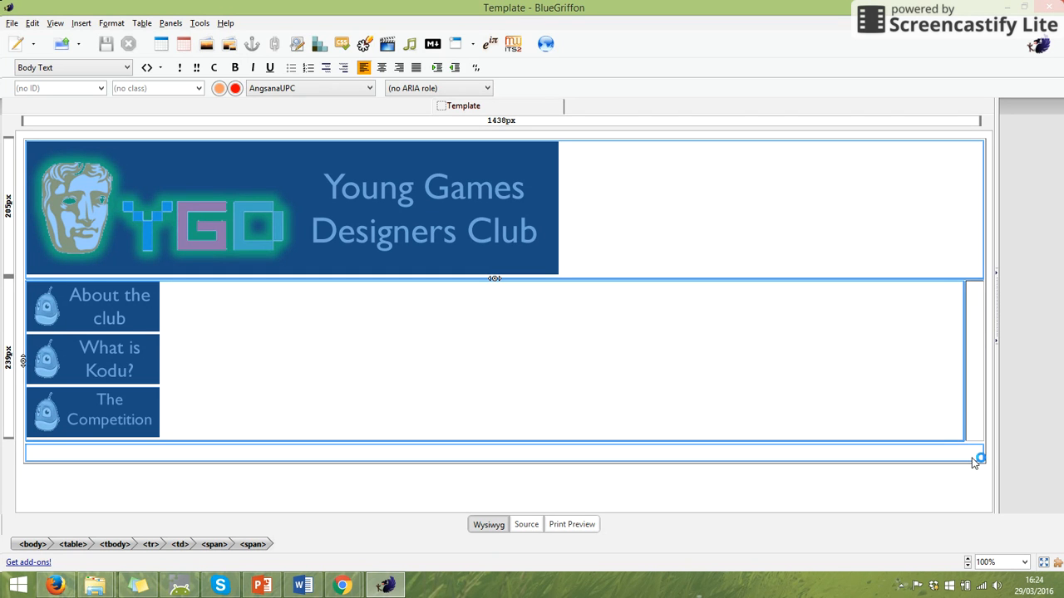
mouse_move(507, 200)
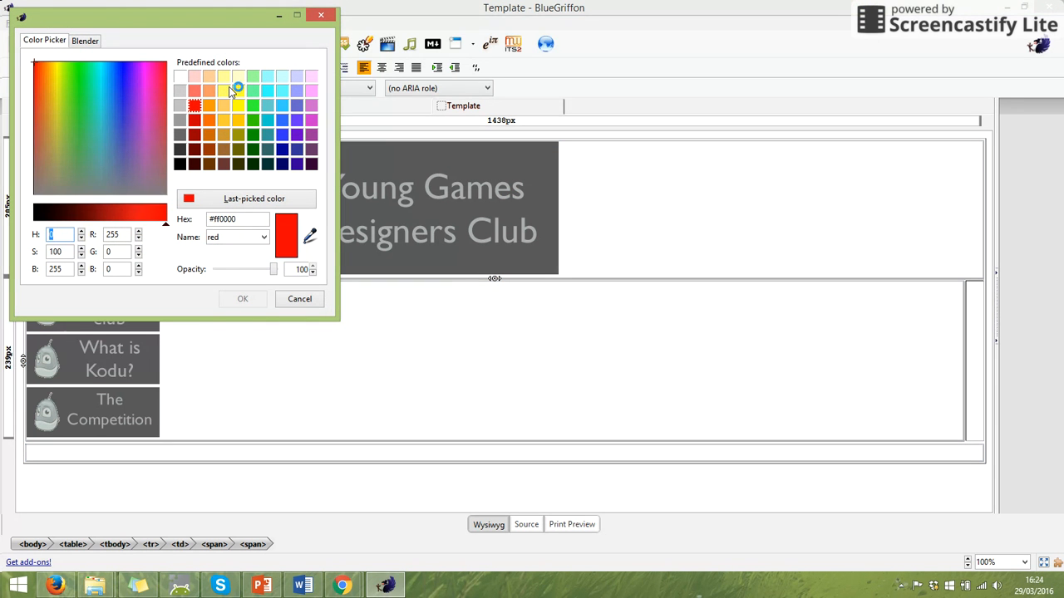
left_click(180, 163)
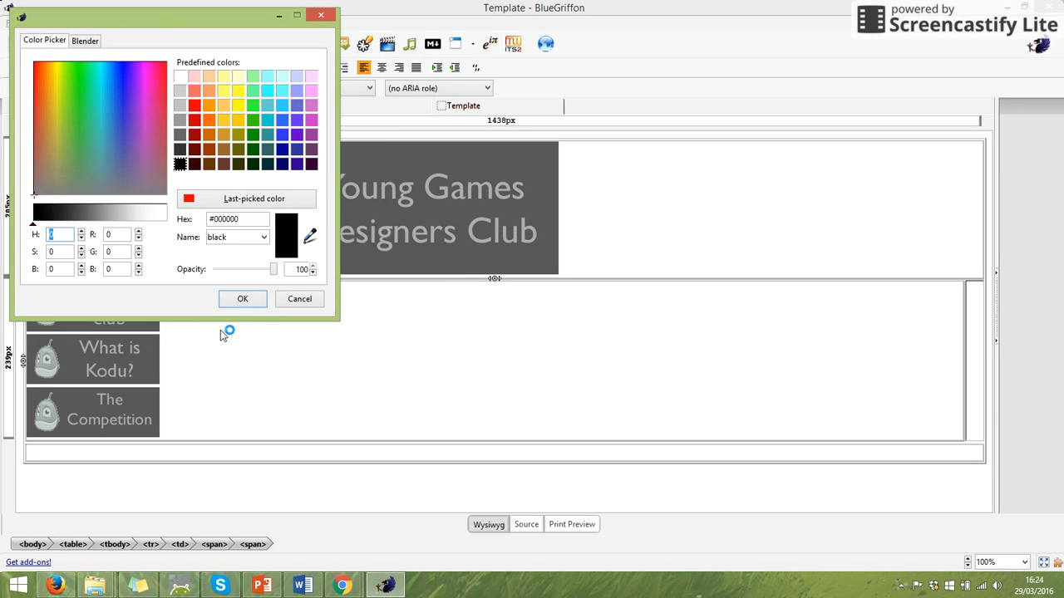
left_click(242, 299)
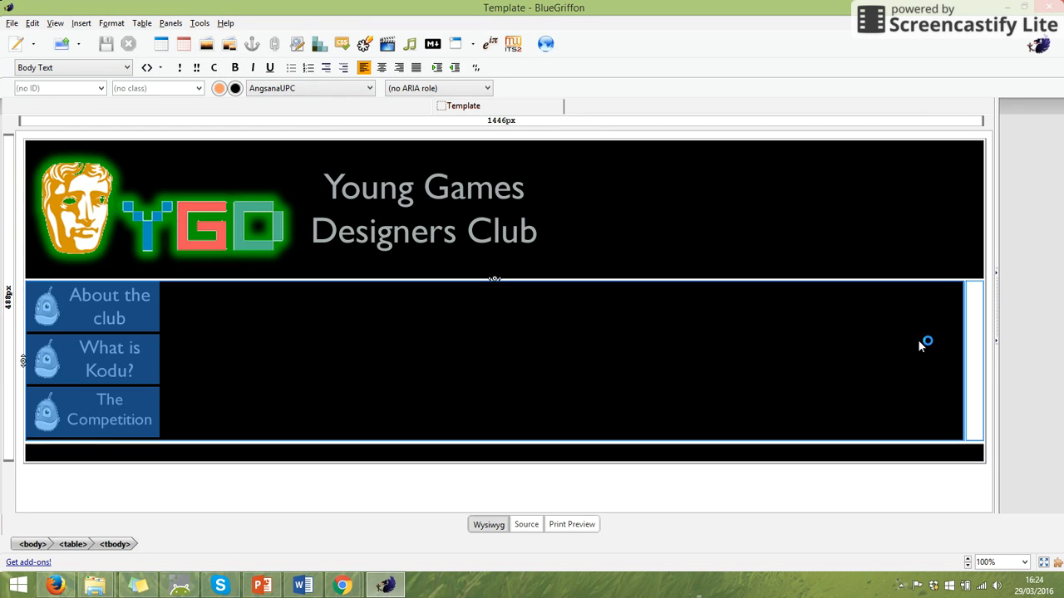
- Give the Kodu button cells a black background as well
left_click(219, 88)
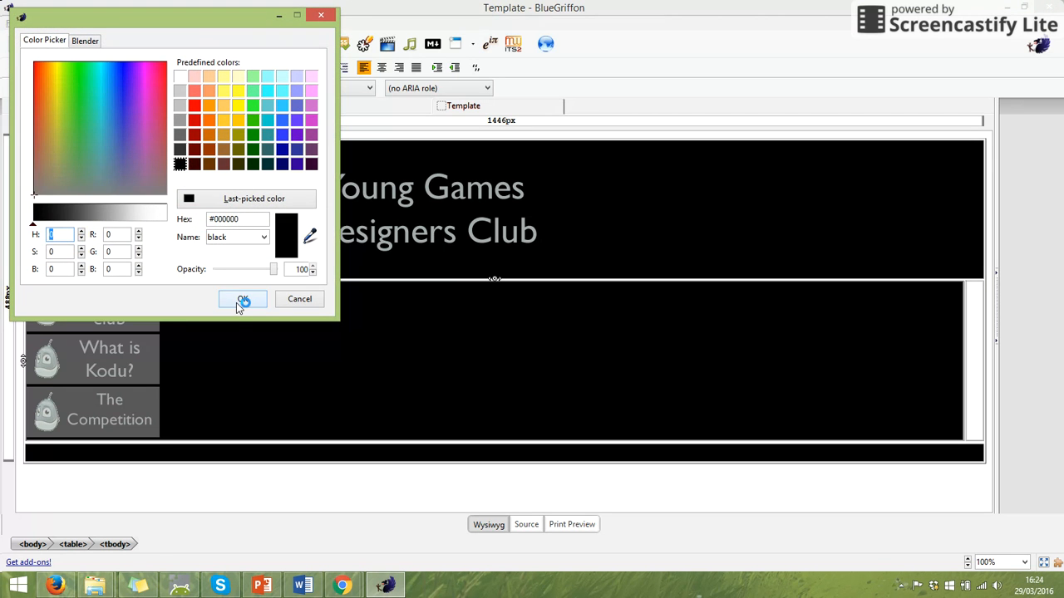
left_click(243, 299)
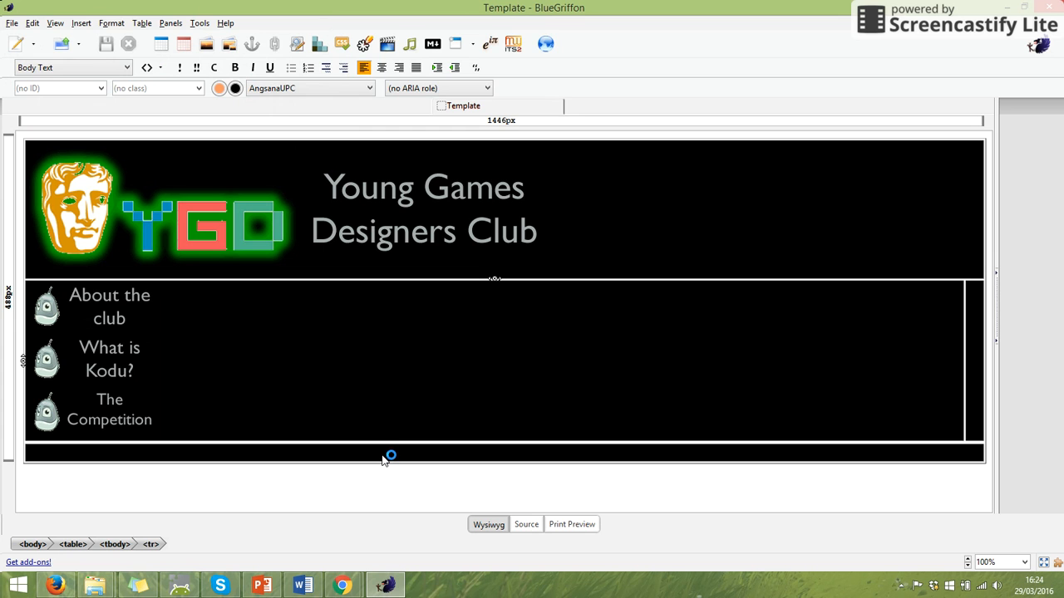
mouse_move(146, 256)
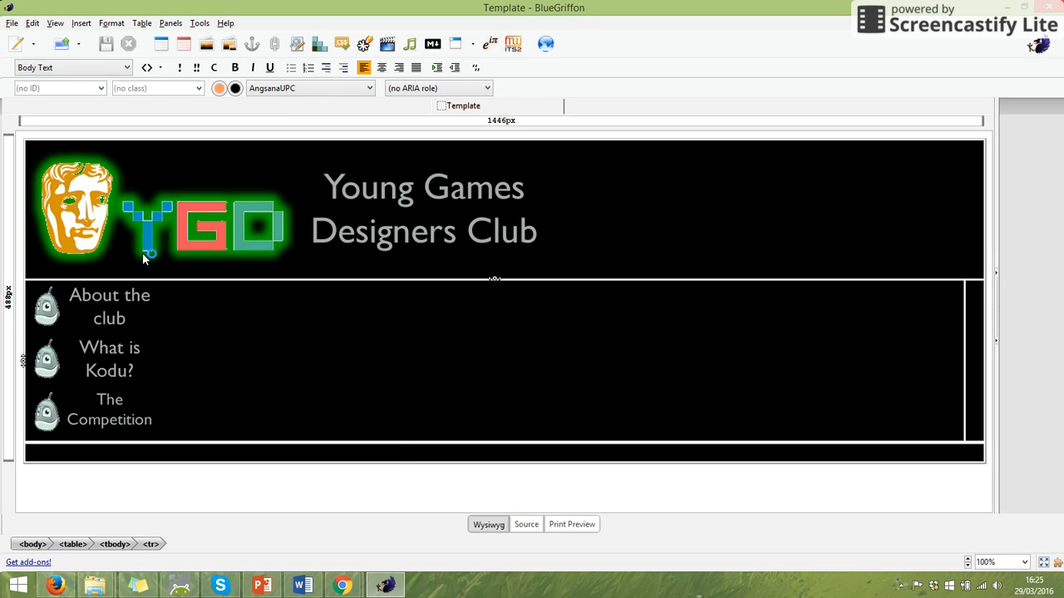
- Set the content cell text formatting to Calibri in white
left_click(383, 67)
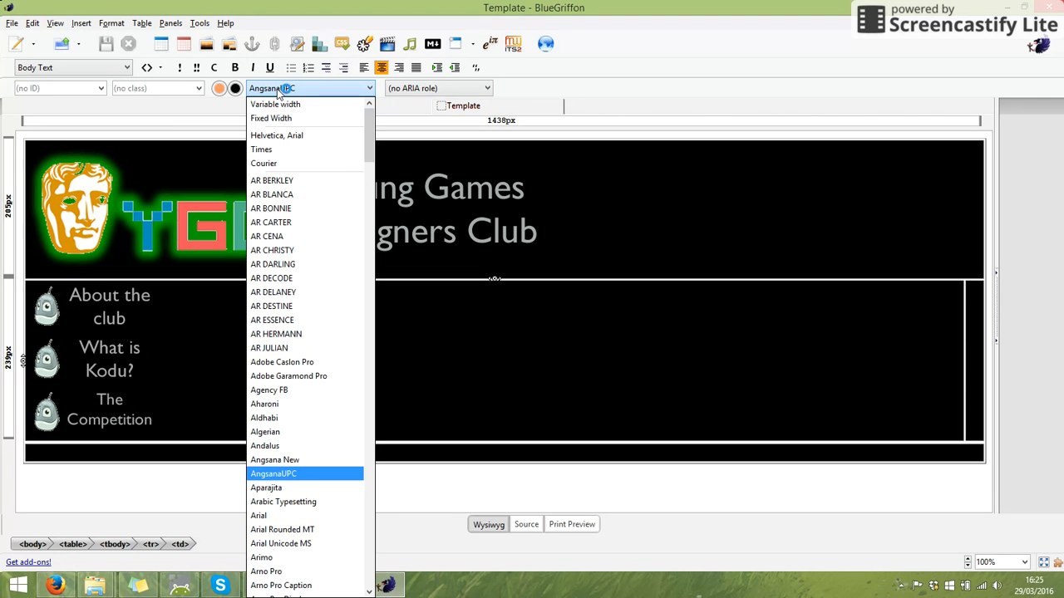
scroll("down", 3)
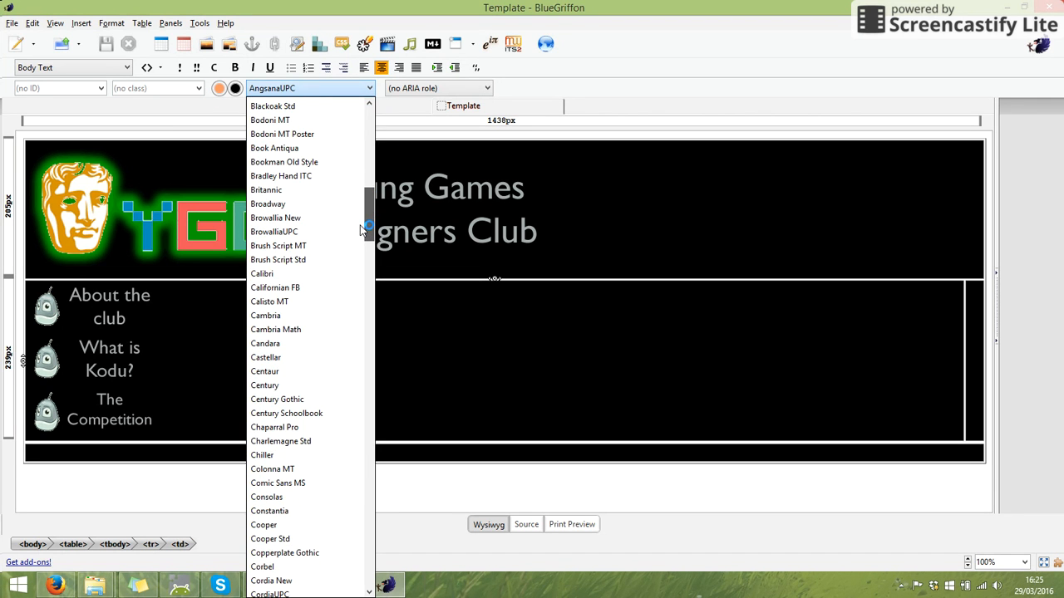
mouse_move(282, 329)
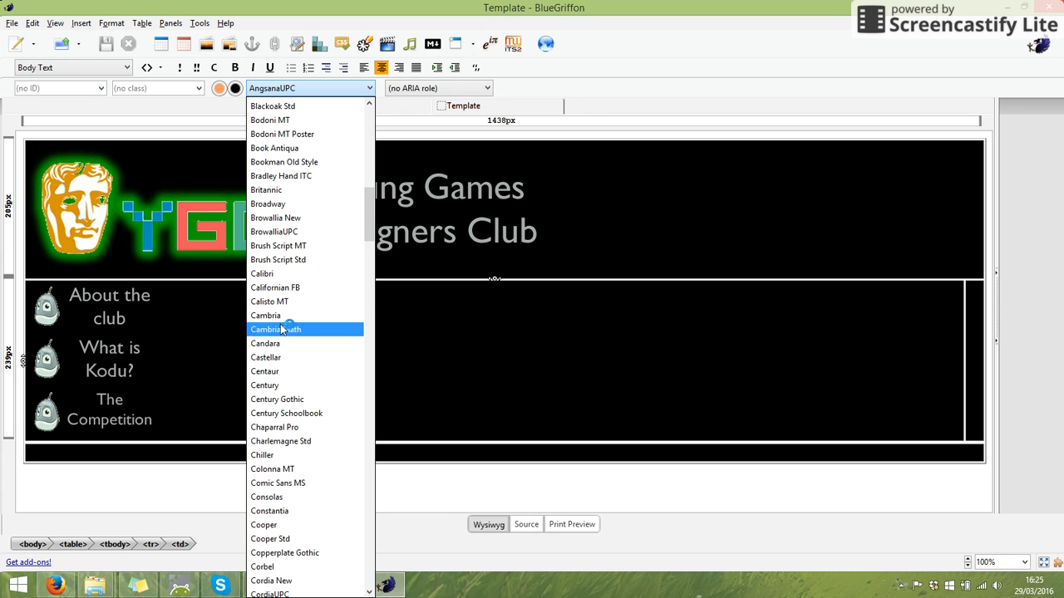
left_click(262, 272)
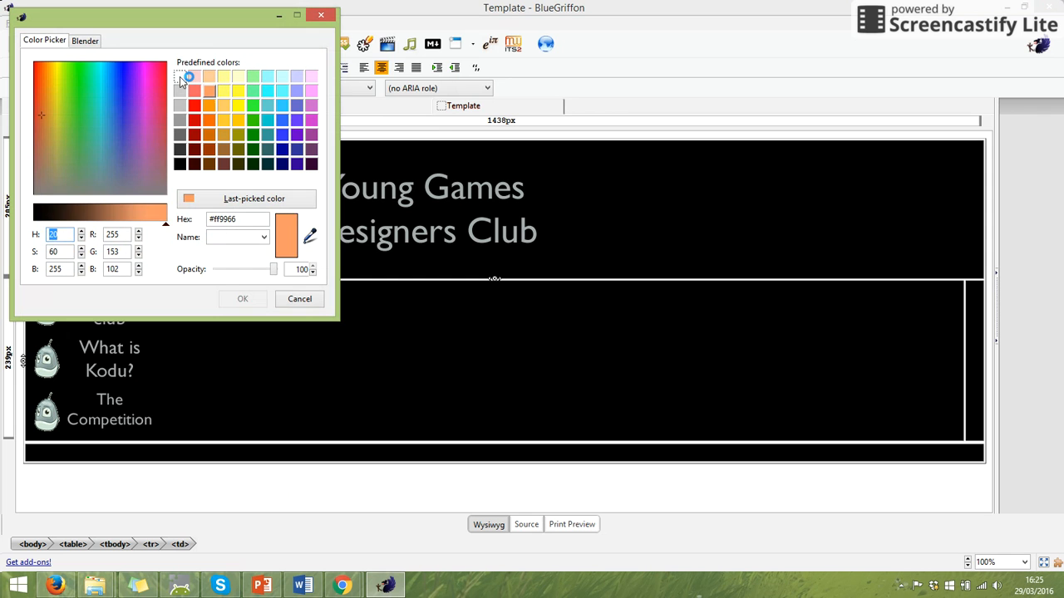
left_click(180, 77)
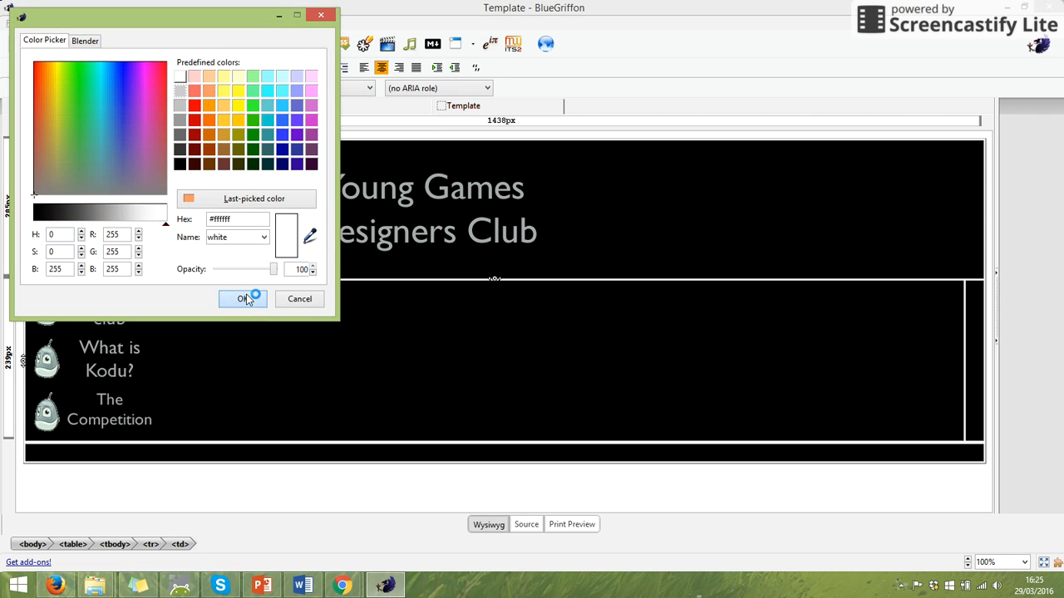
left_click(241, 299)
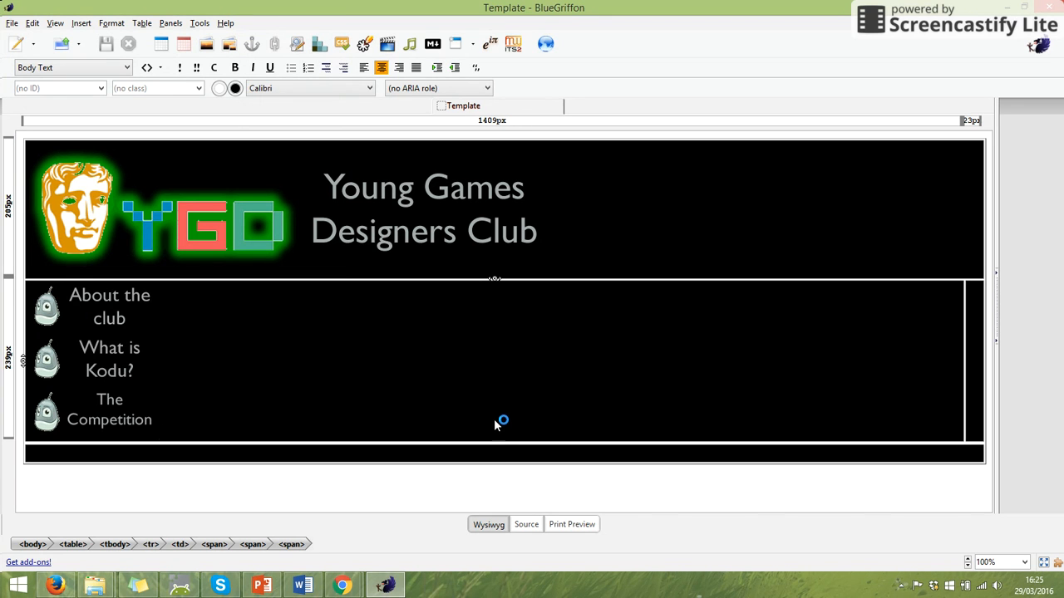
mouse_move(241, 454)
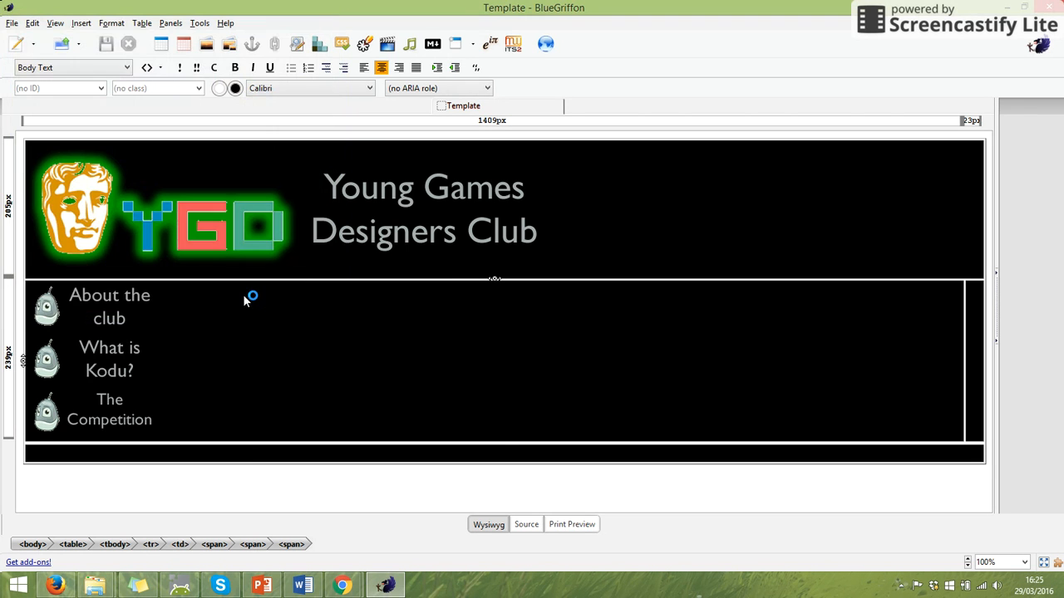
- Enter the footer text "Young Games Designers is on every Tuesday from 4:10 pm to 5:00pm"
type("Young Games")
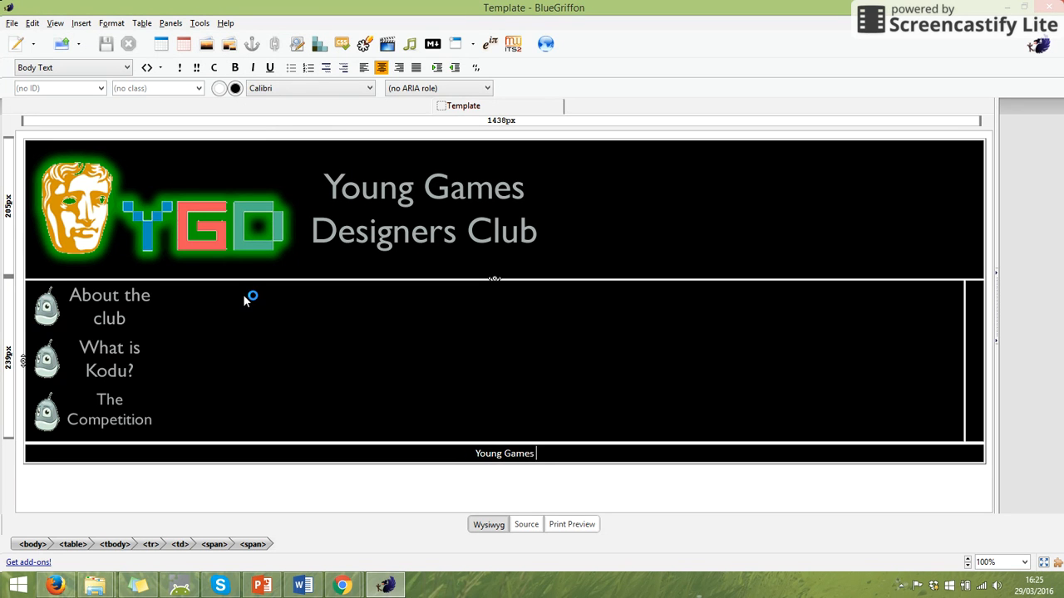
type("Designers is on every Tuesday from 4:10")
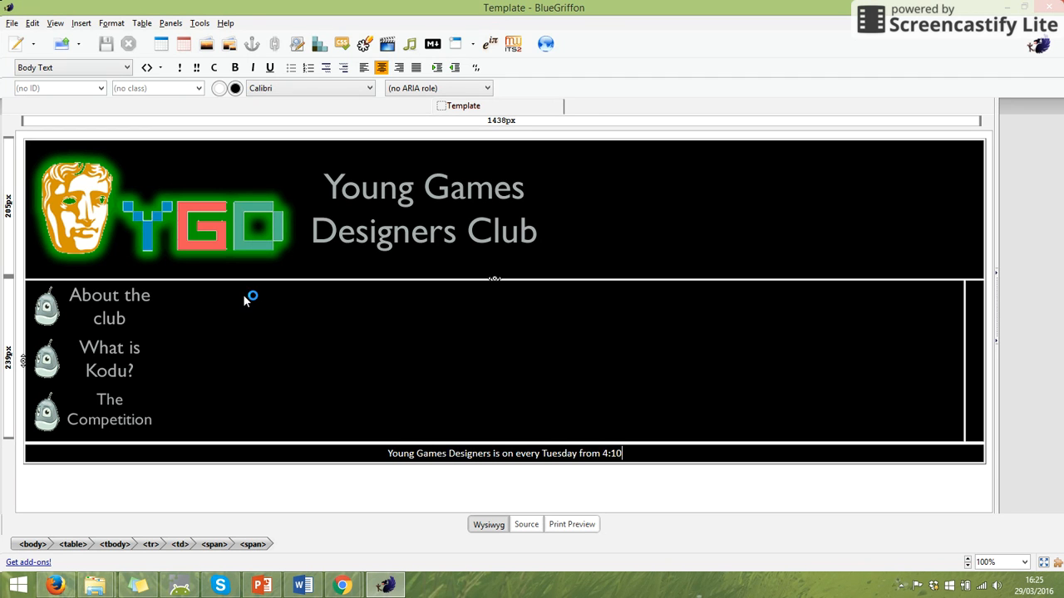
type("pm")
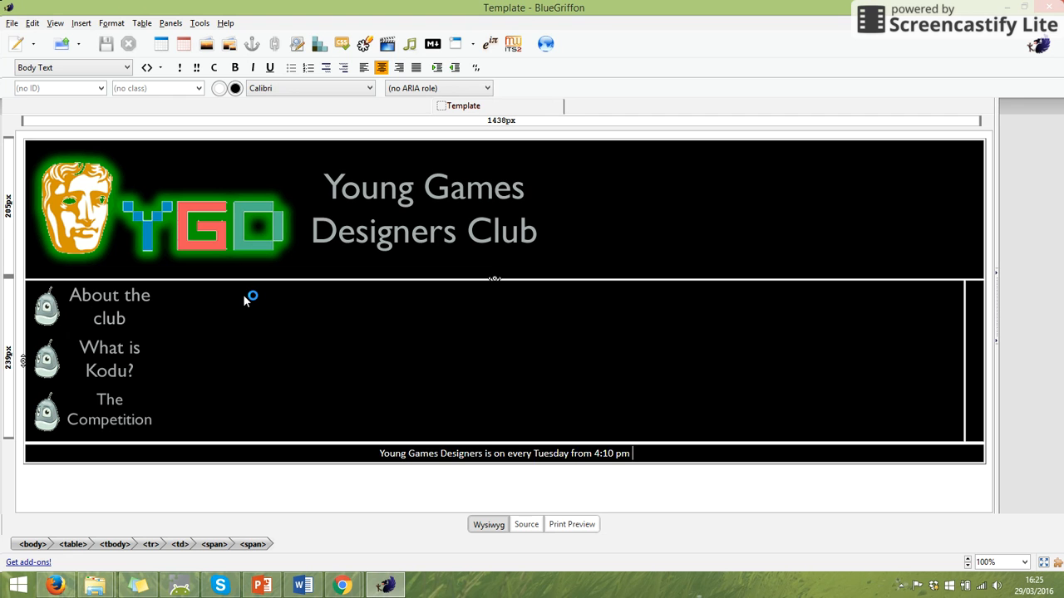
type("to")
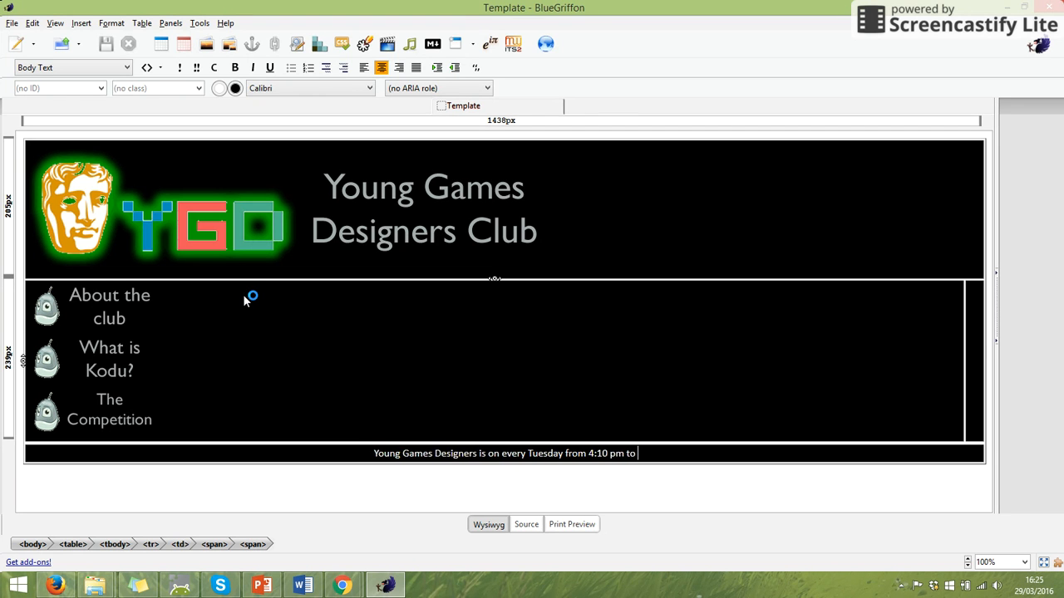
type("5:00pm")
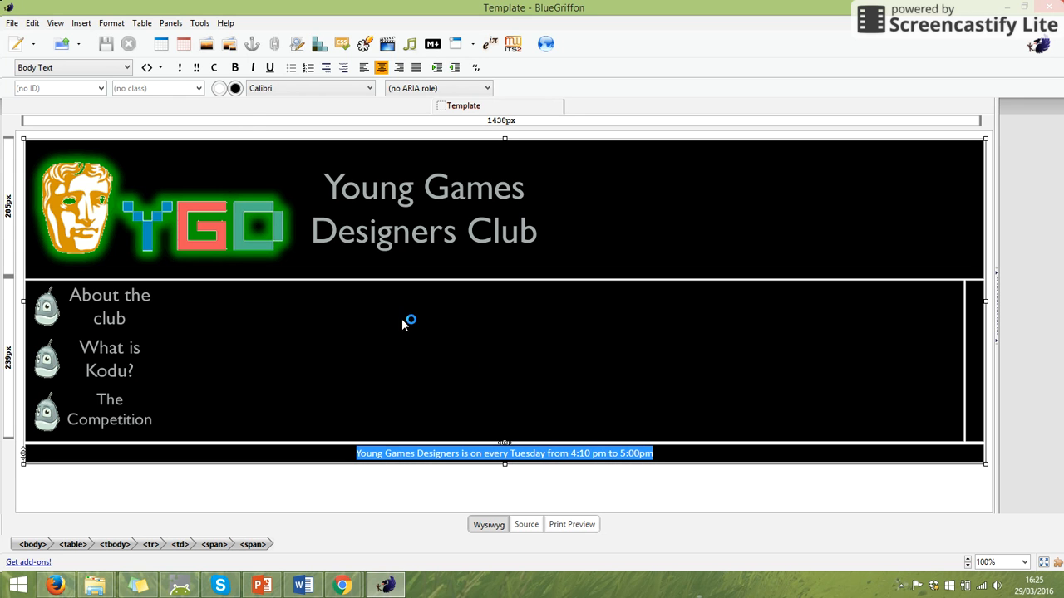
mouse_move(130, 73)
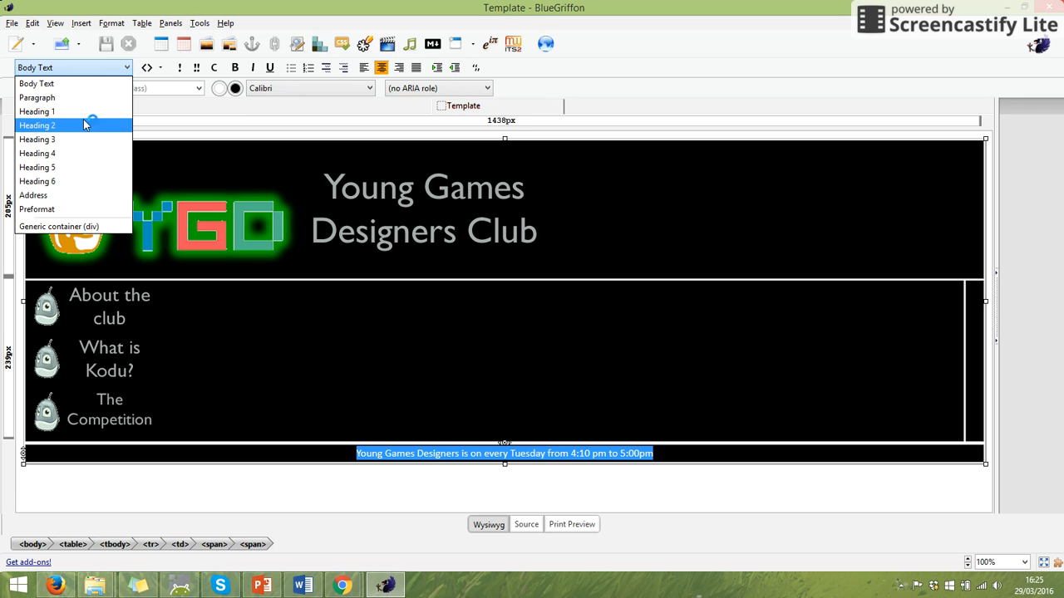
- Format the club-times footer sentence as a Heading 3
left_click(37, 127)
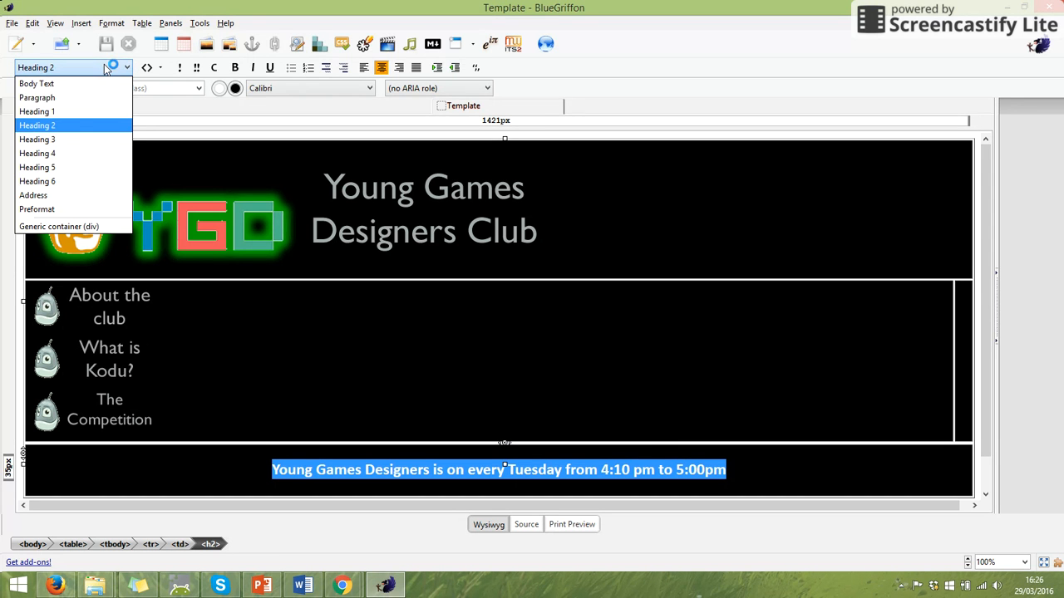
left_click(37, 139)
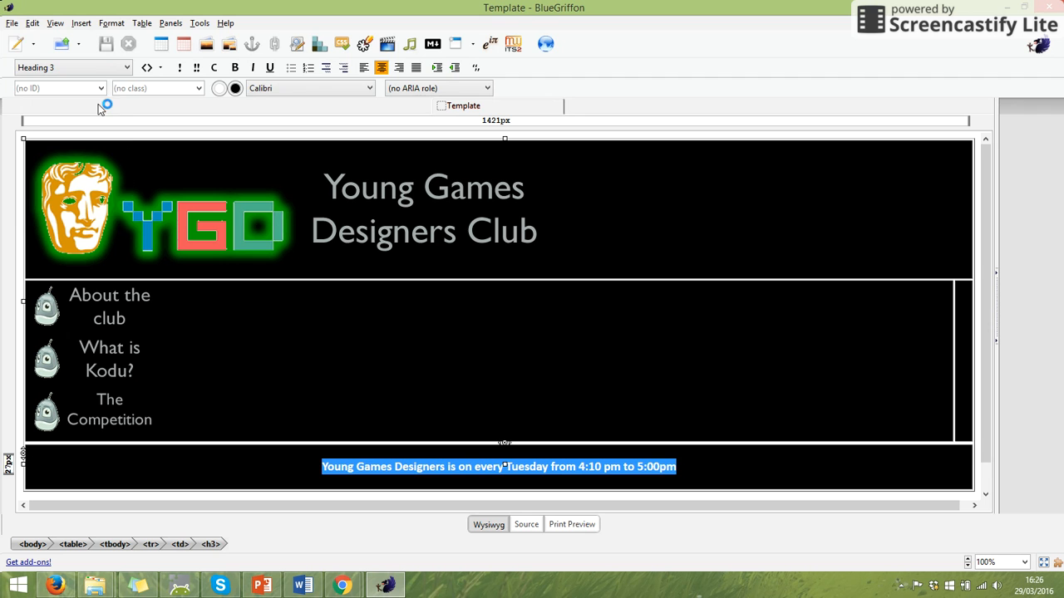
left_click(73, 67)
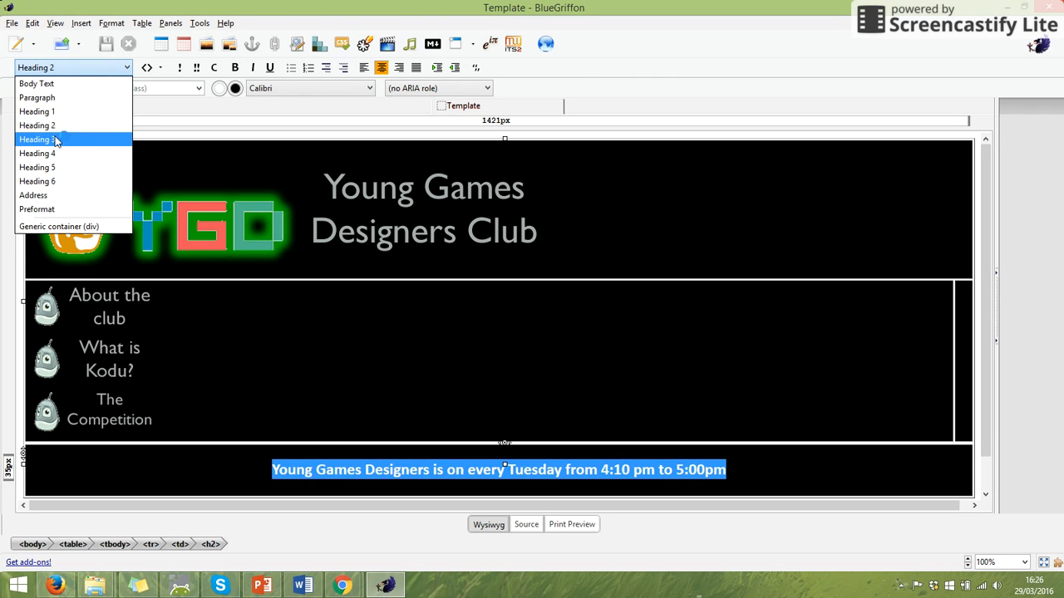
left_click(37, 140)
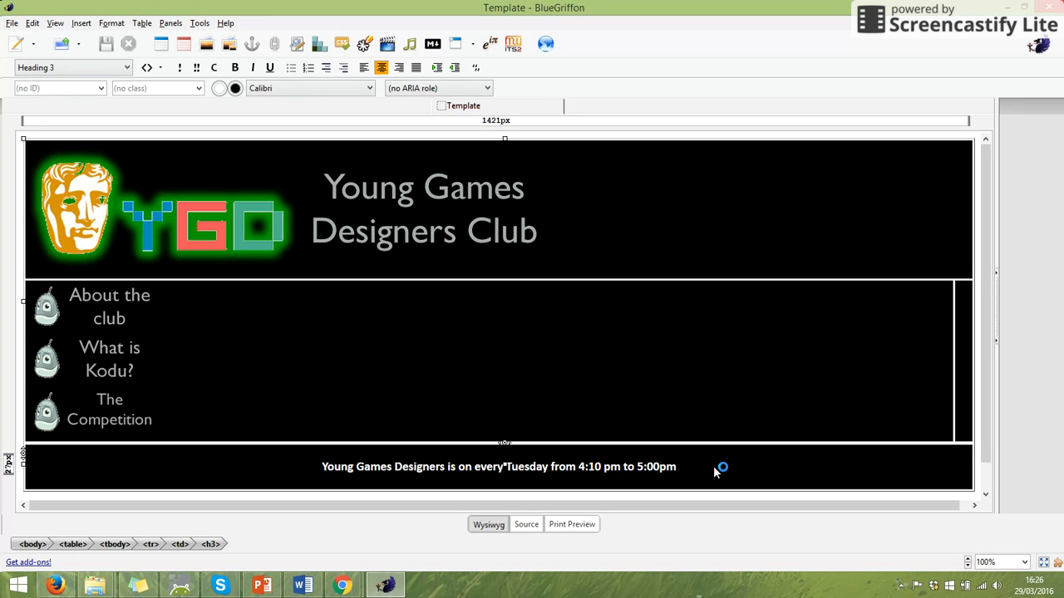
mouse_move(695, 384)
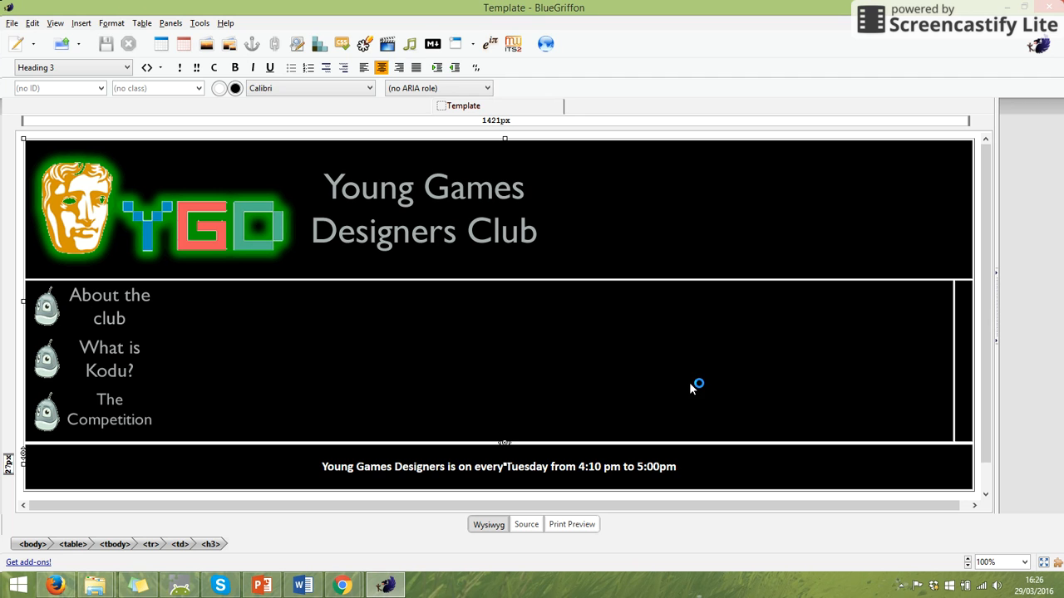
mouse_move(680, 355)
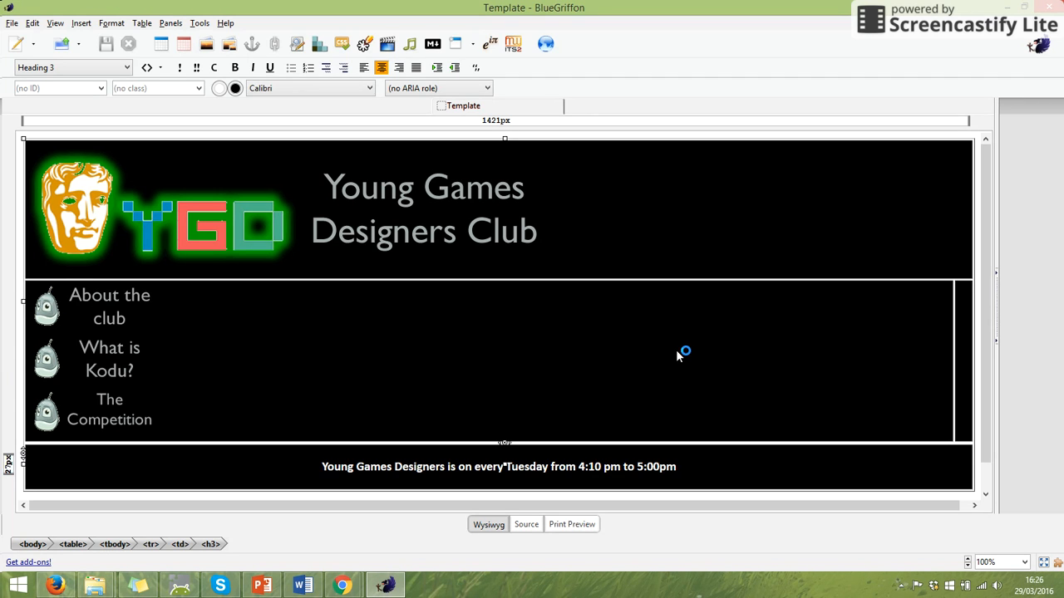
mouse_move(557, 251)
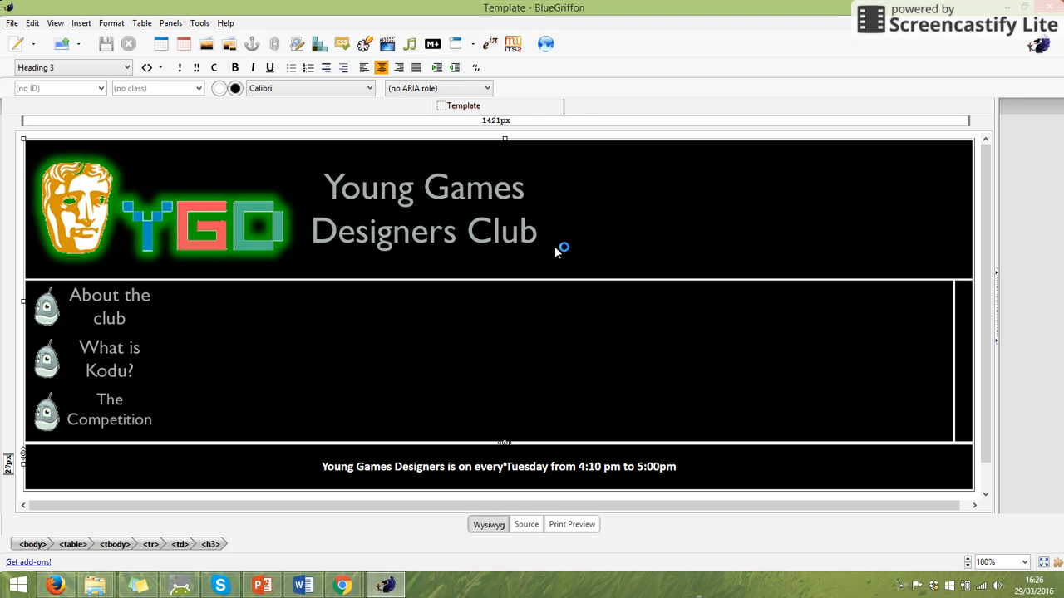
mouse_move(253, 241)
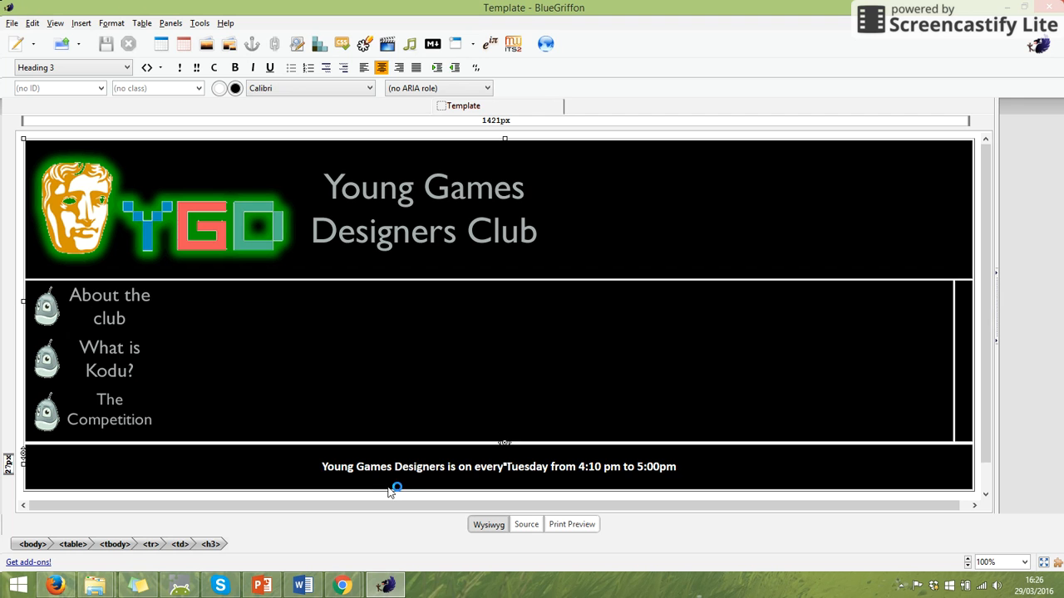
mouse_move(480, 474)
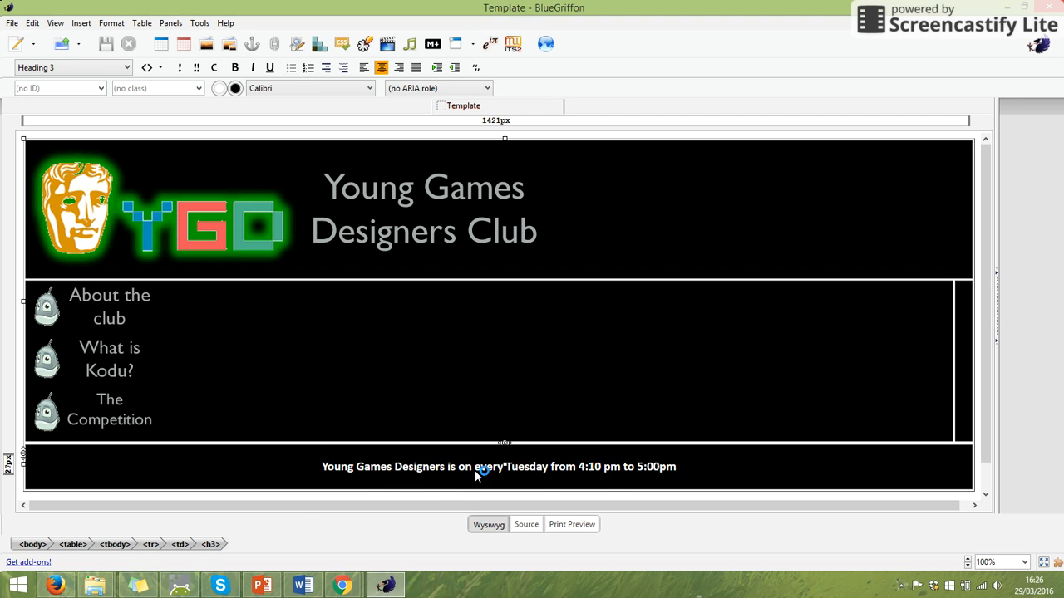
mouse_move(614, 472)
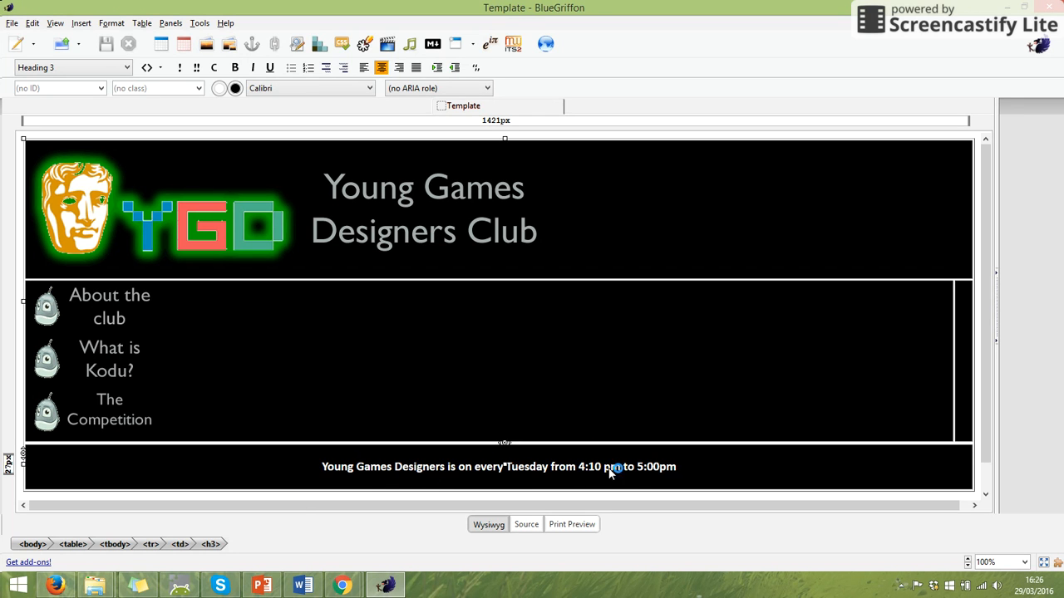
mouse_move(363, 280)
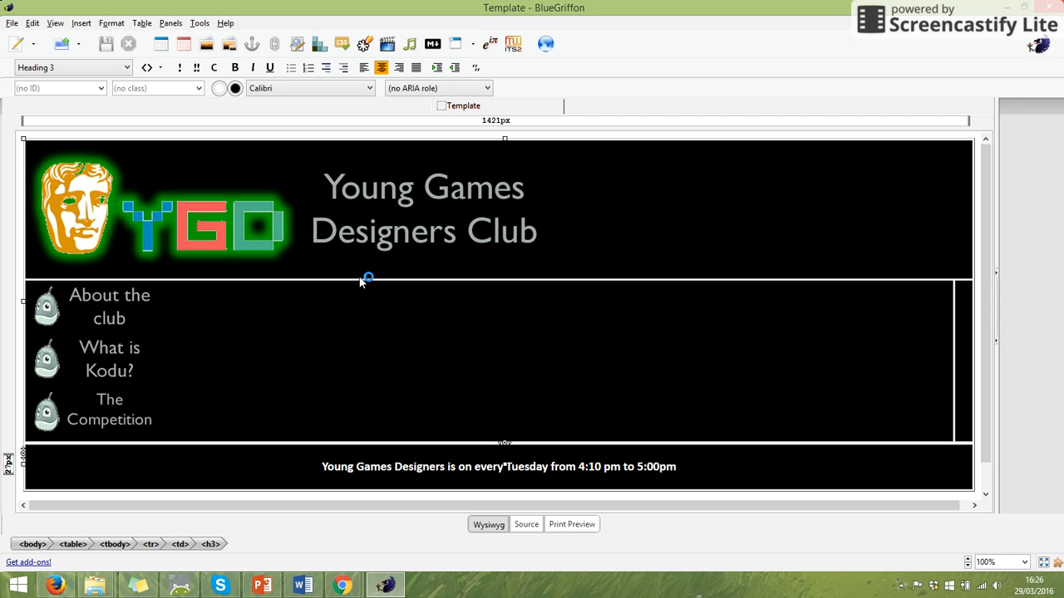
- Save the page as Template, replacing the existing Template.html
left_click(12, 23)
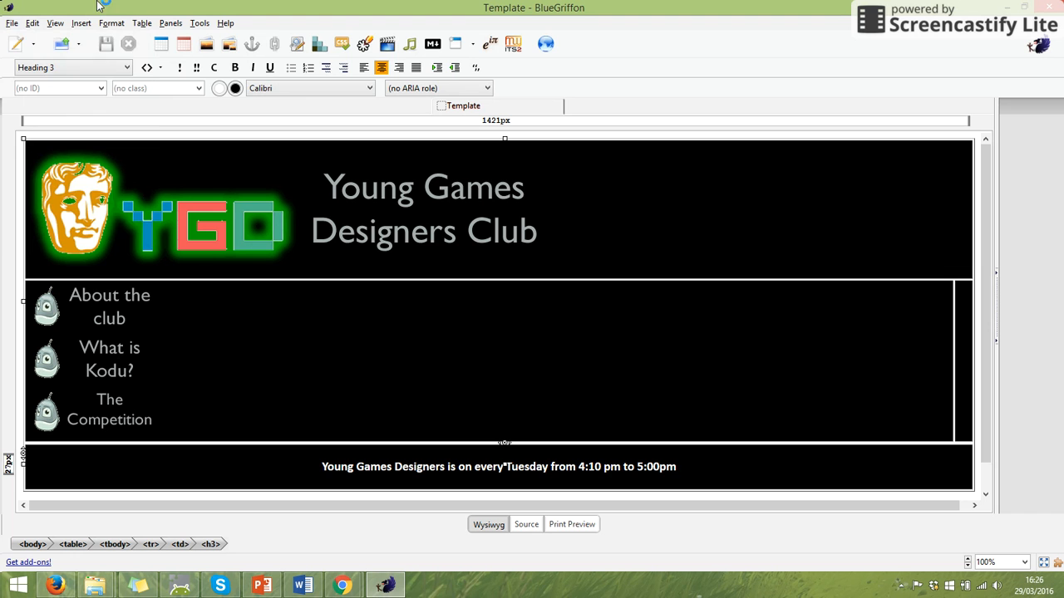
mouse_move(54, 166)
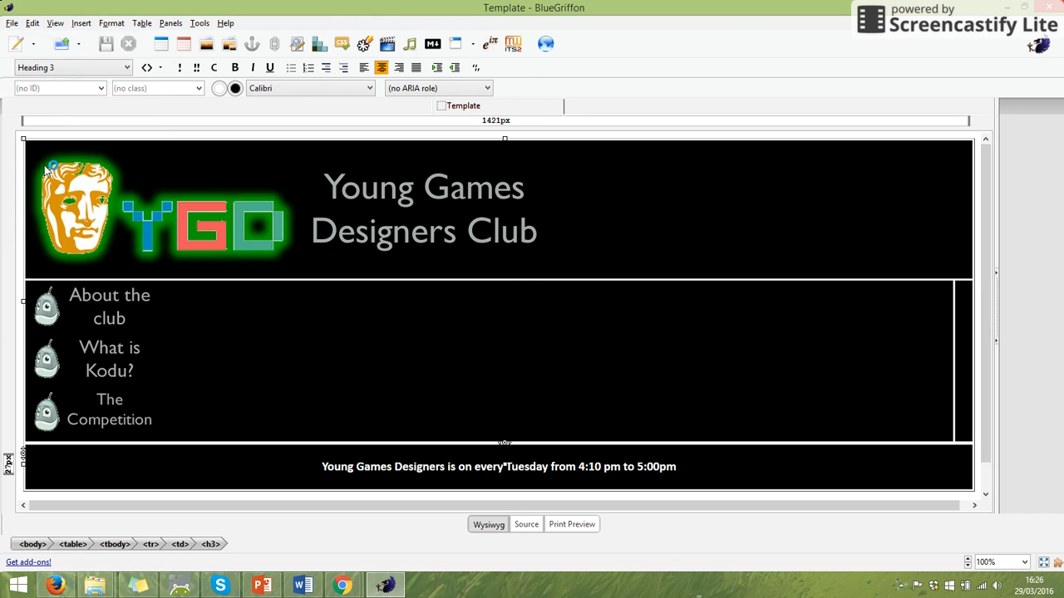
left_click(422, 312)
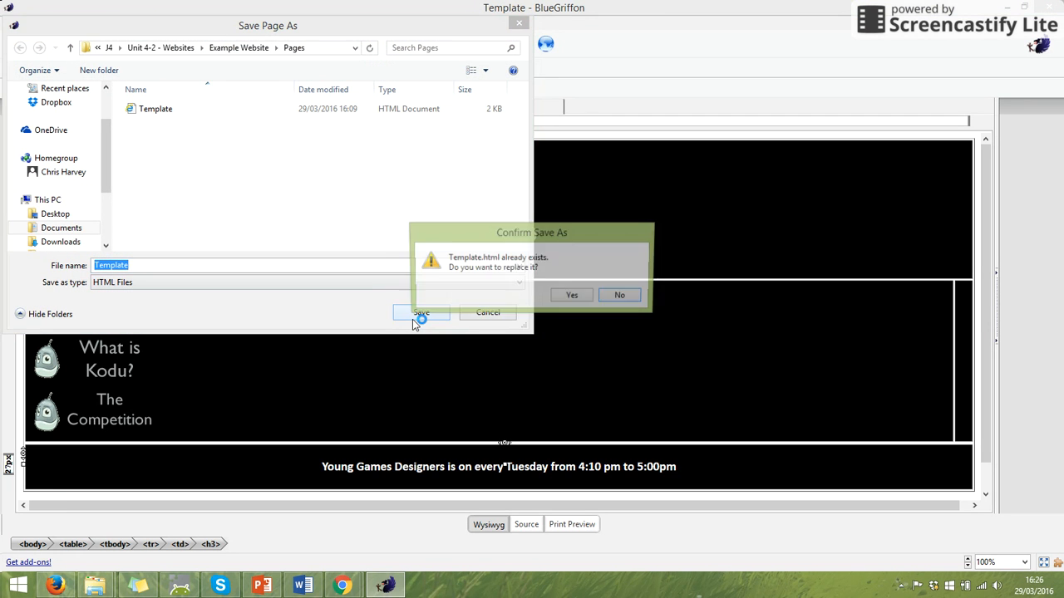
left_click(571, 296)
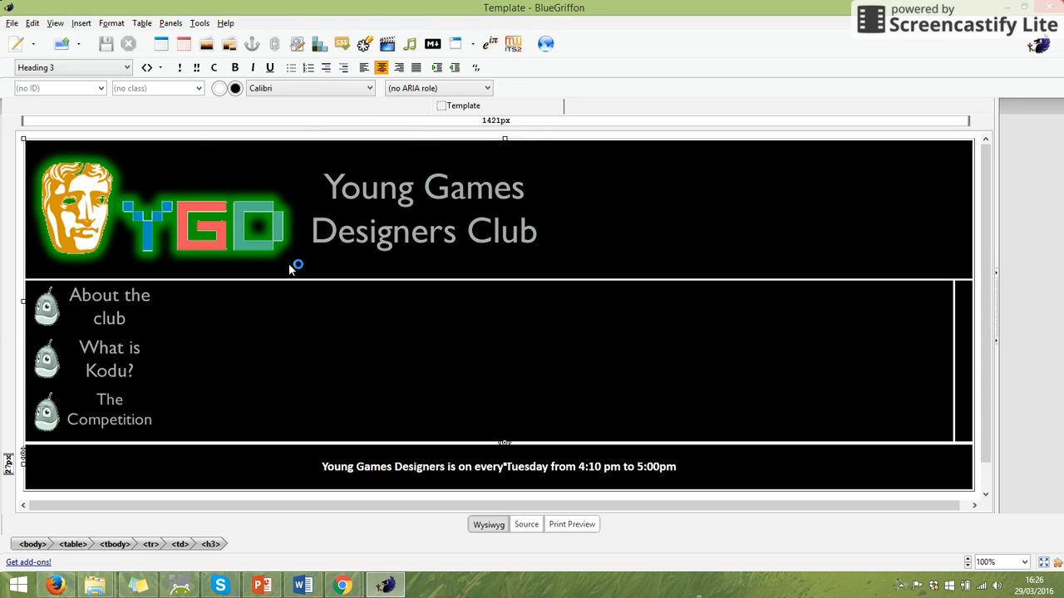
left_click(11, 24)
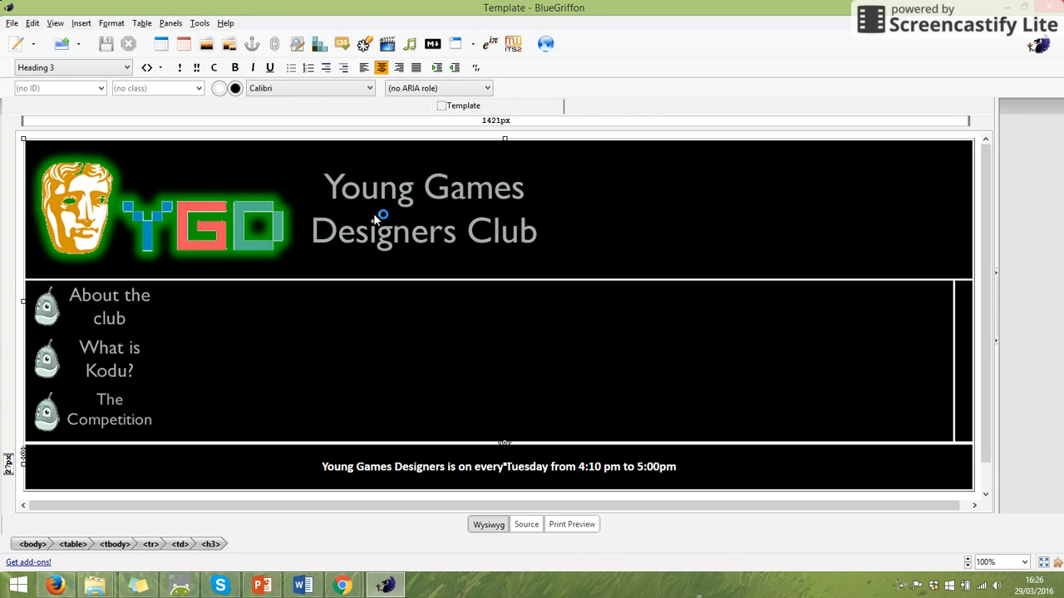
mouse_move(536, 123)
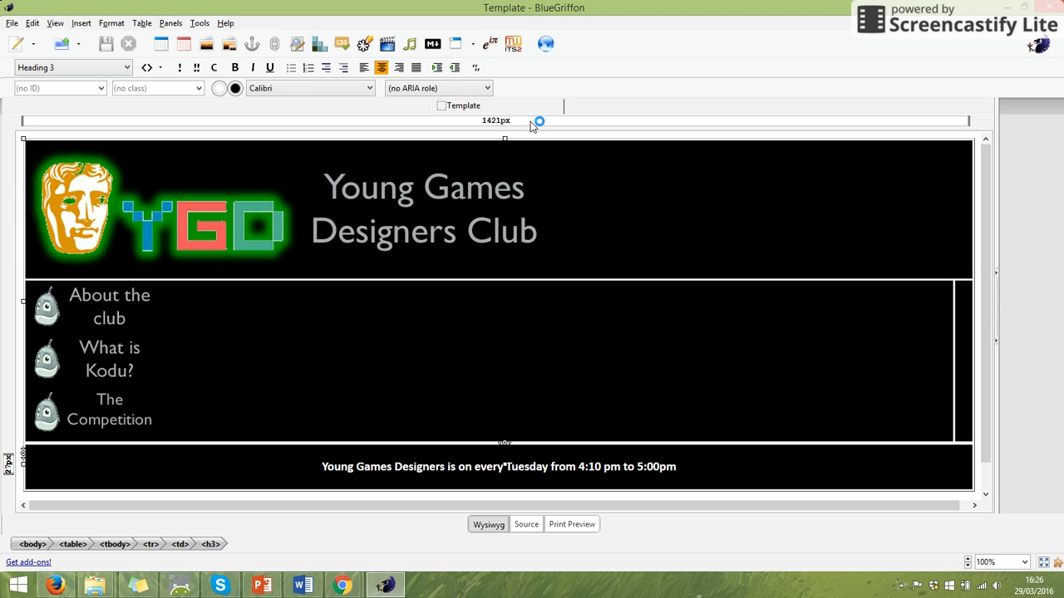
mouse_move(551, 3)
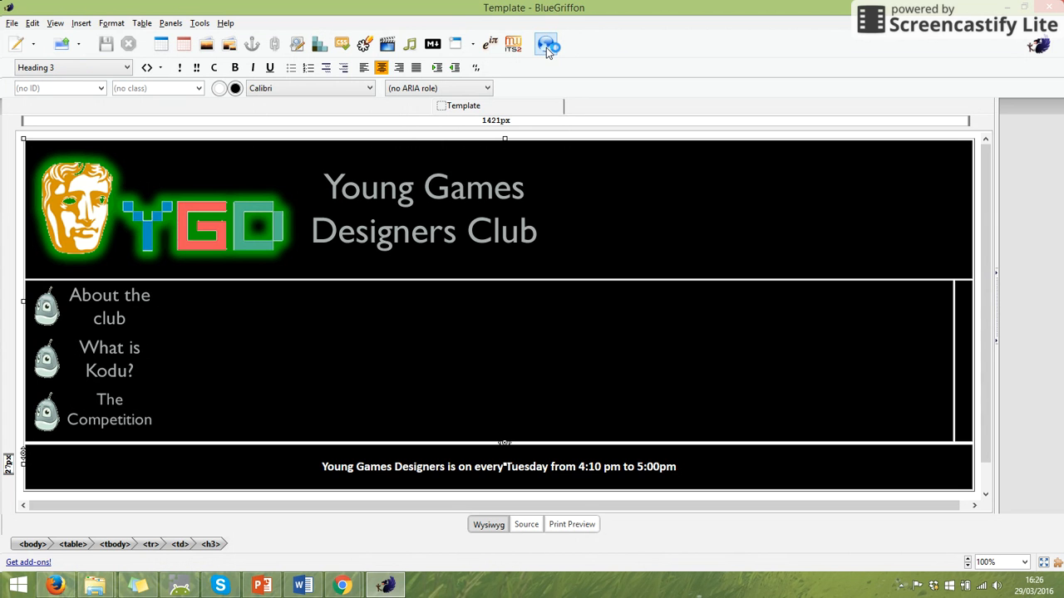
- Preview the saved page in Firefox without remembering the choice for file links
left_click(547, 43)
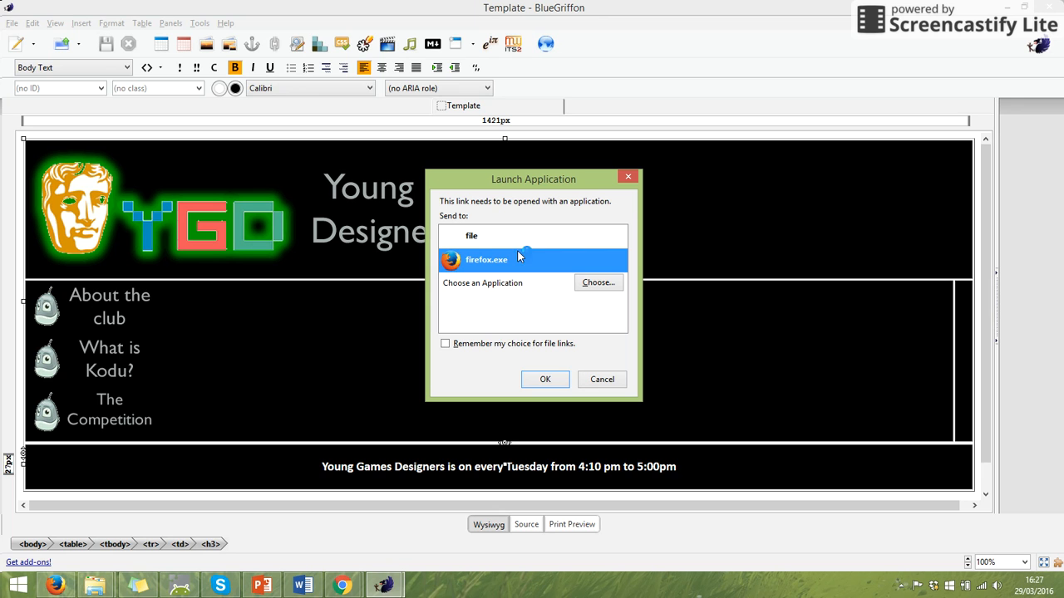
mouse_move(529, 323)
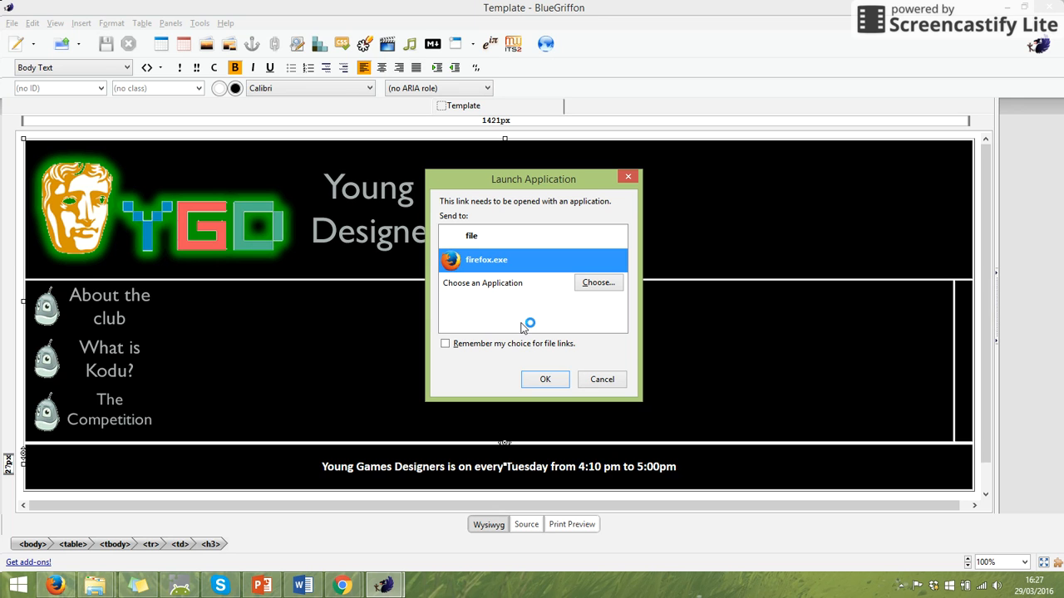
mouse_move(542, 292)
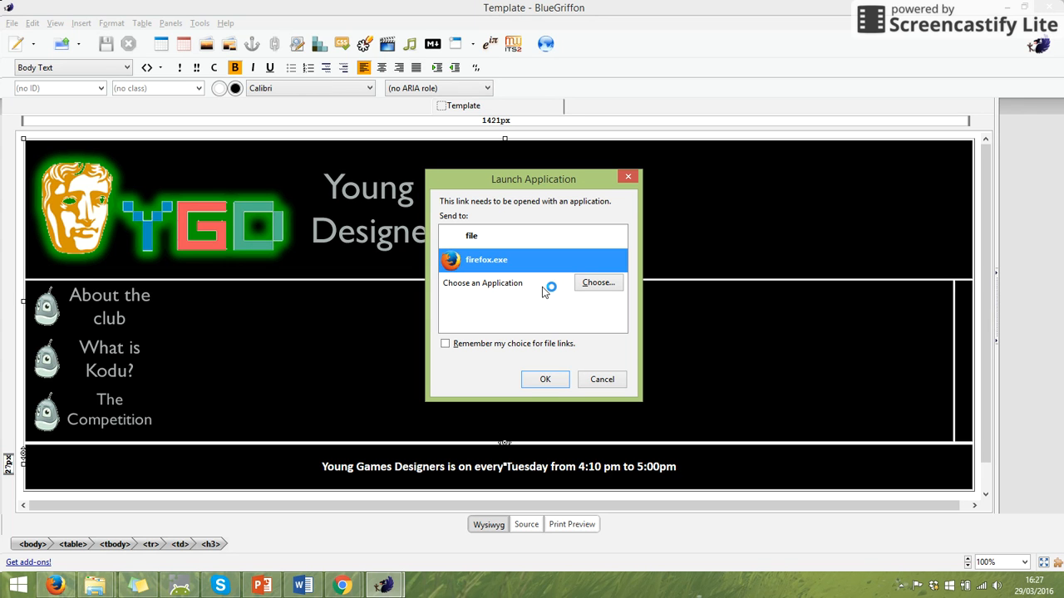
mouse_move(509, 355)
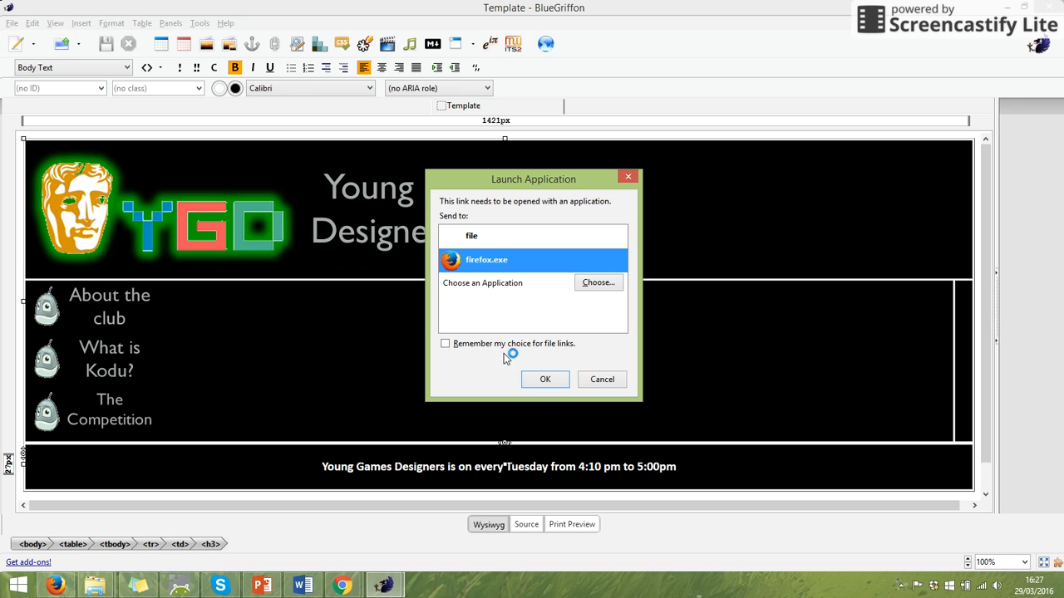
left_click(445, 342)
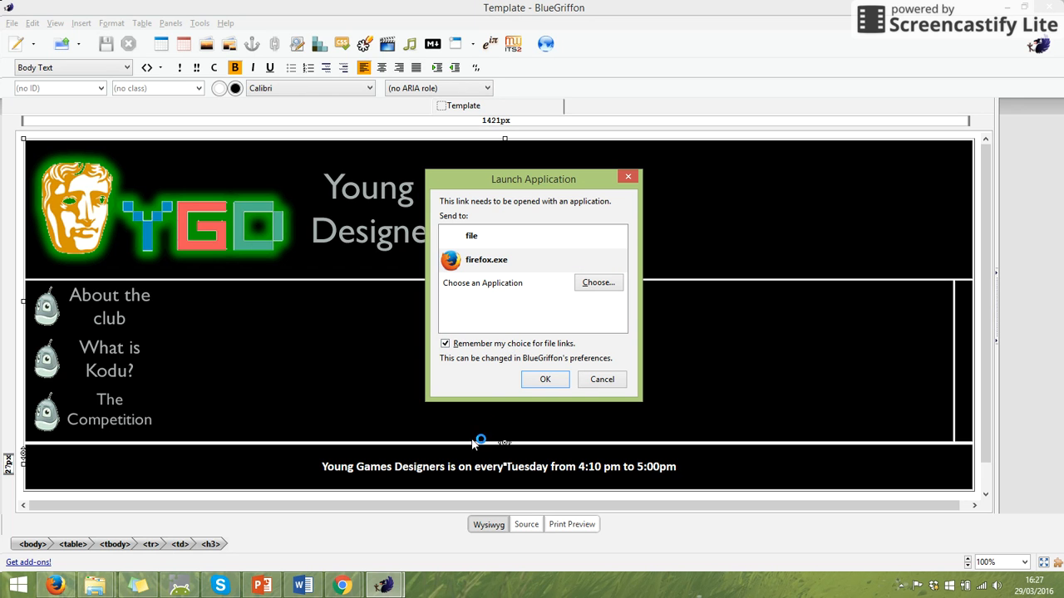
mouse_move(511, 349)
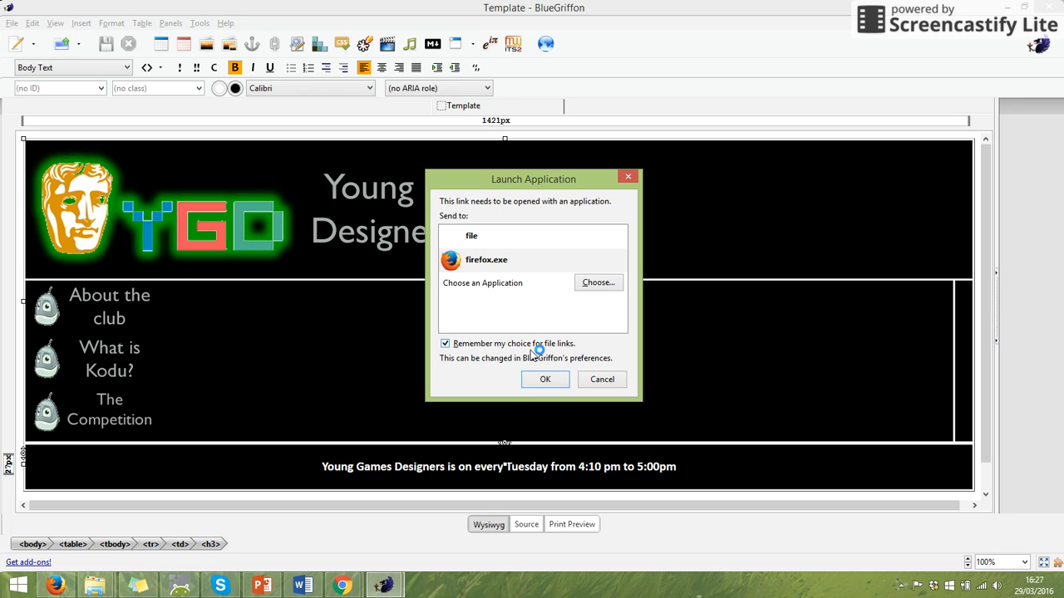
mouse_move(557, 399)
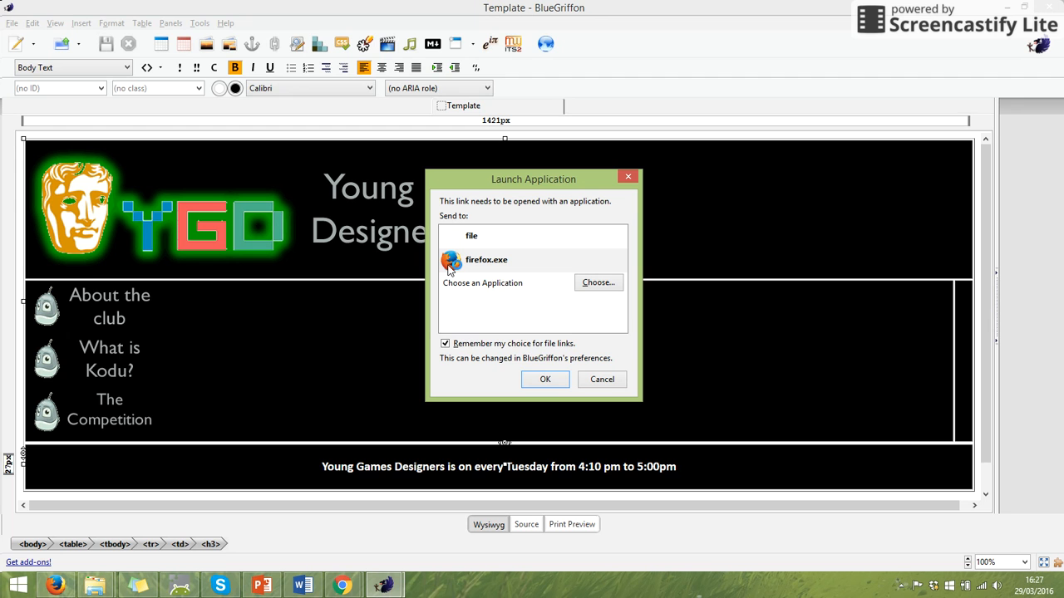
left_click(445, 342)
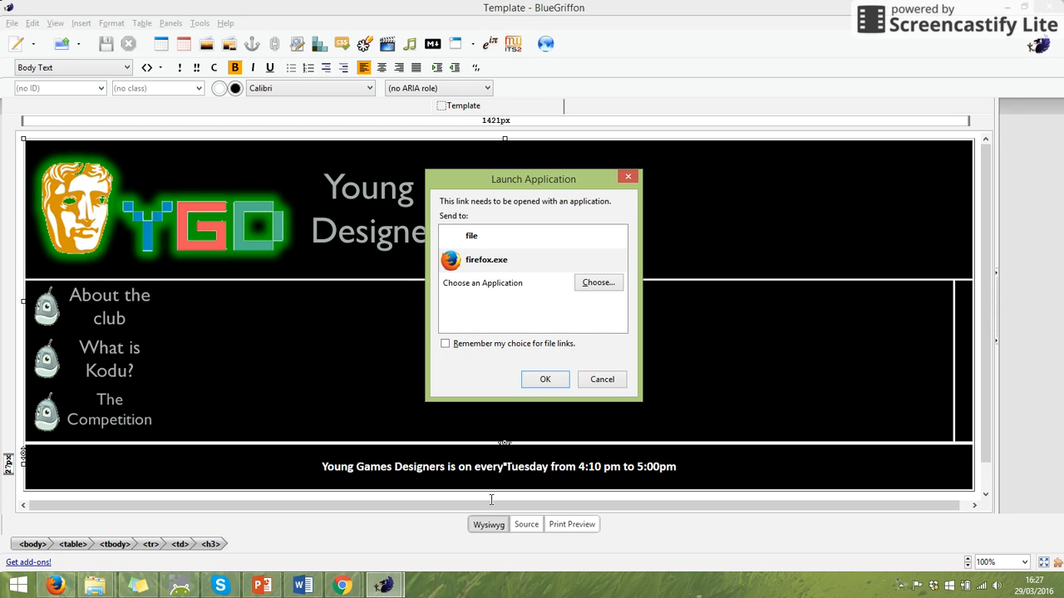
left_click(545, 379)
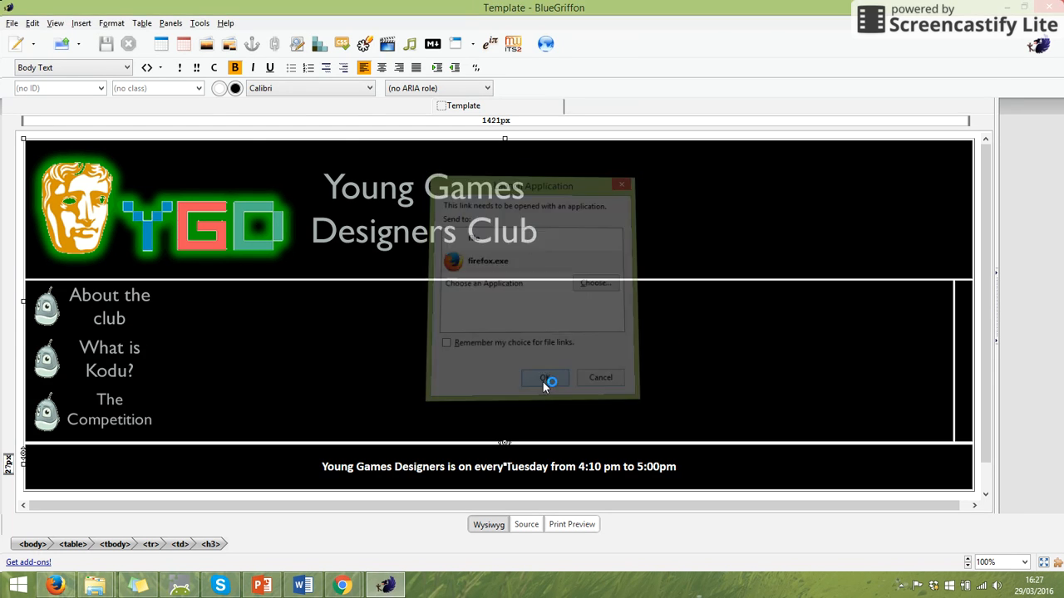
- Bring the Template.html preview into focus in Firefox to view banner, buttons and footer
left_click(545, 378)
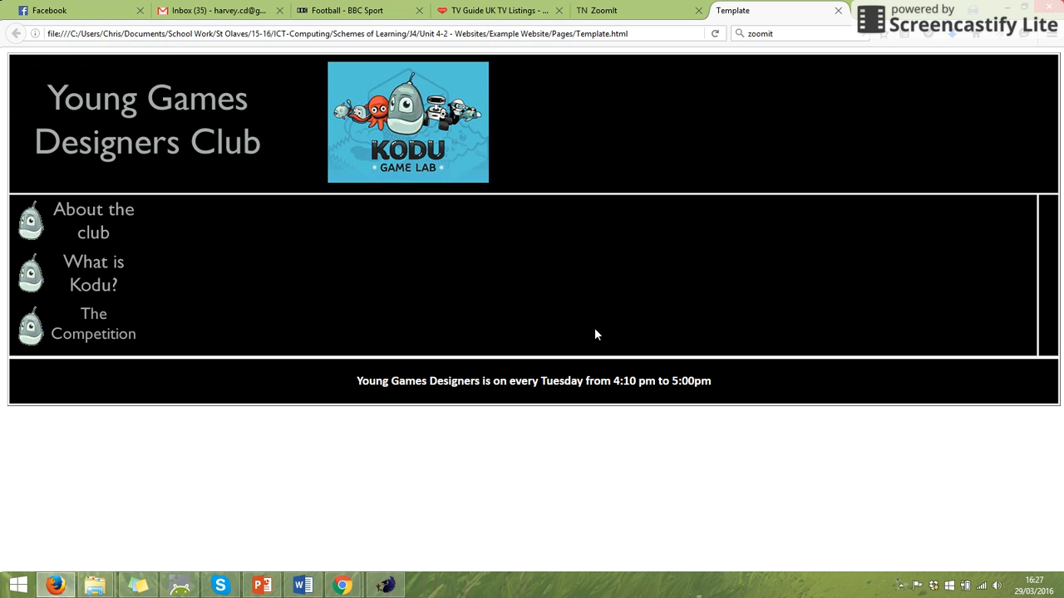
mouse_move(798, 299)
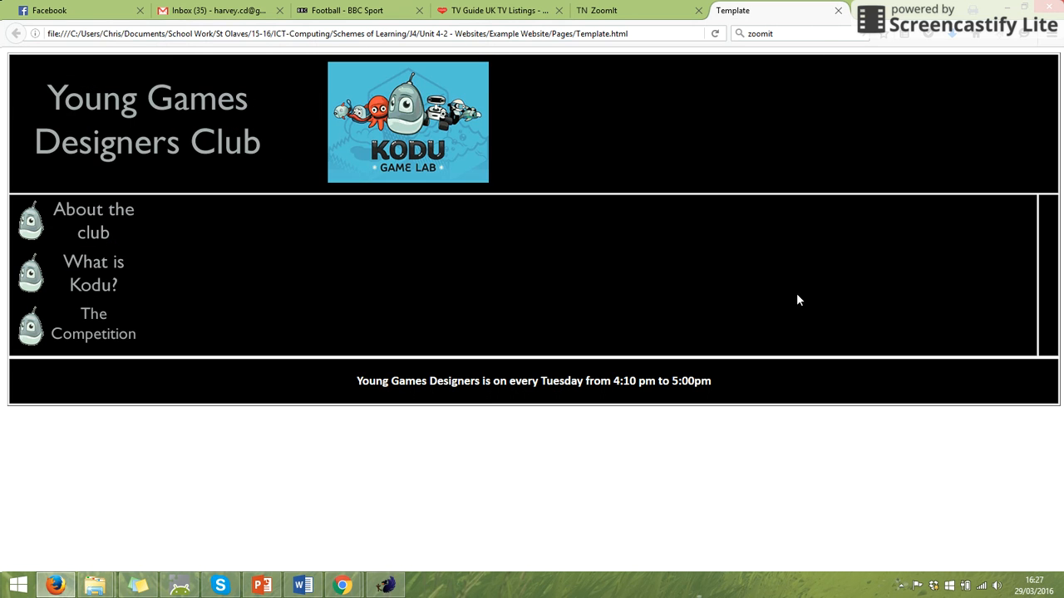
mouse_move(193, 141)
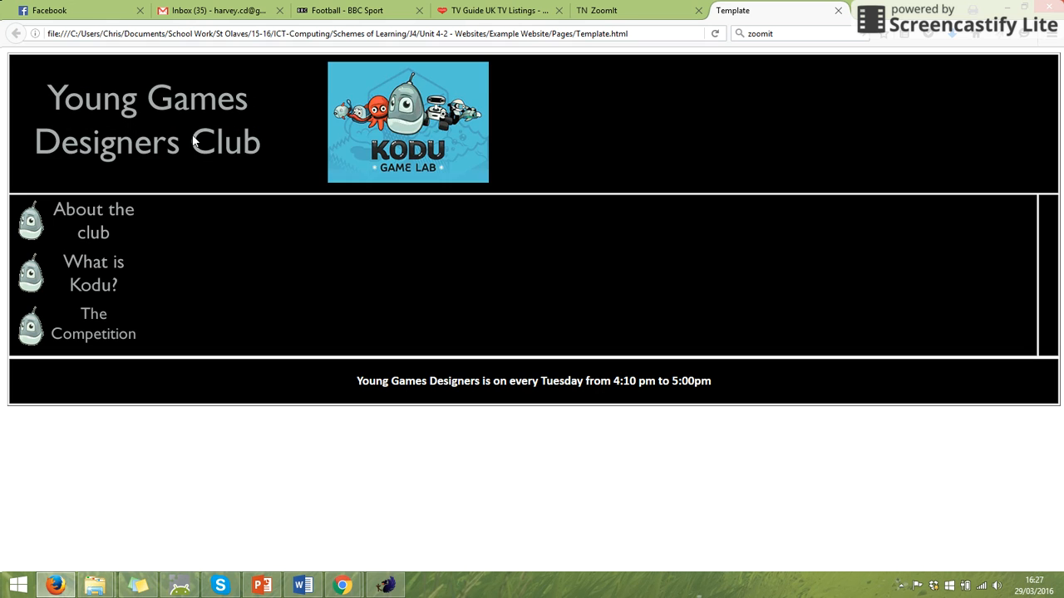
mouse_move(192, 136)
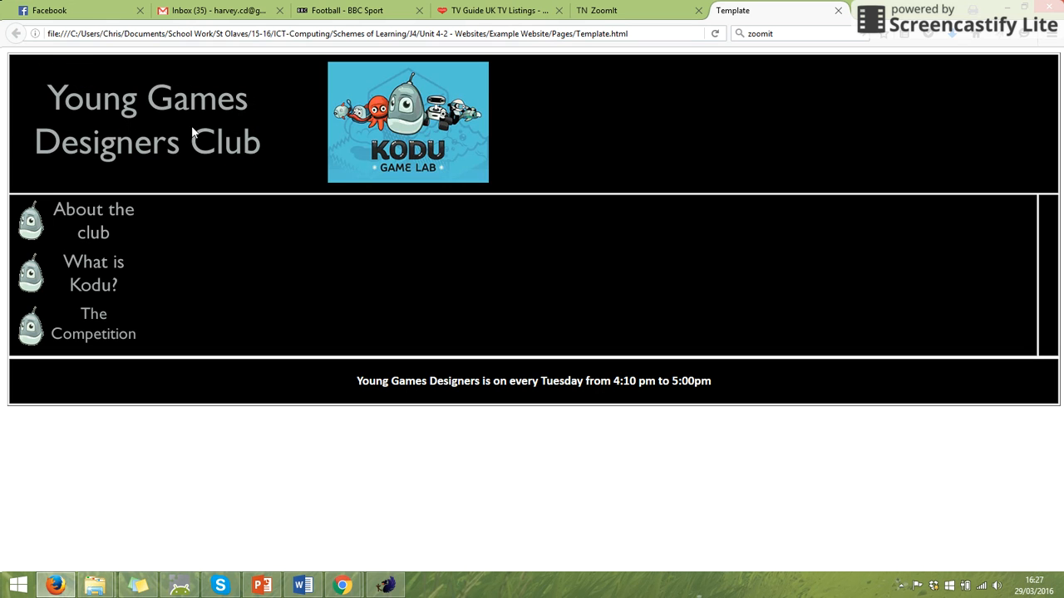
mouse_move(93, 210)
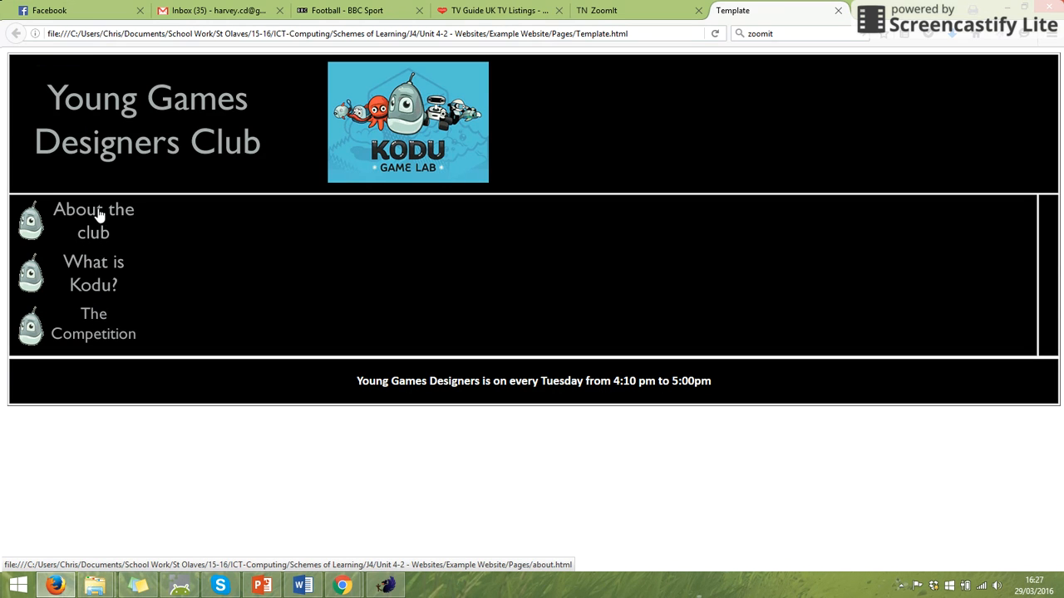
mouse_move(93, 234)
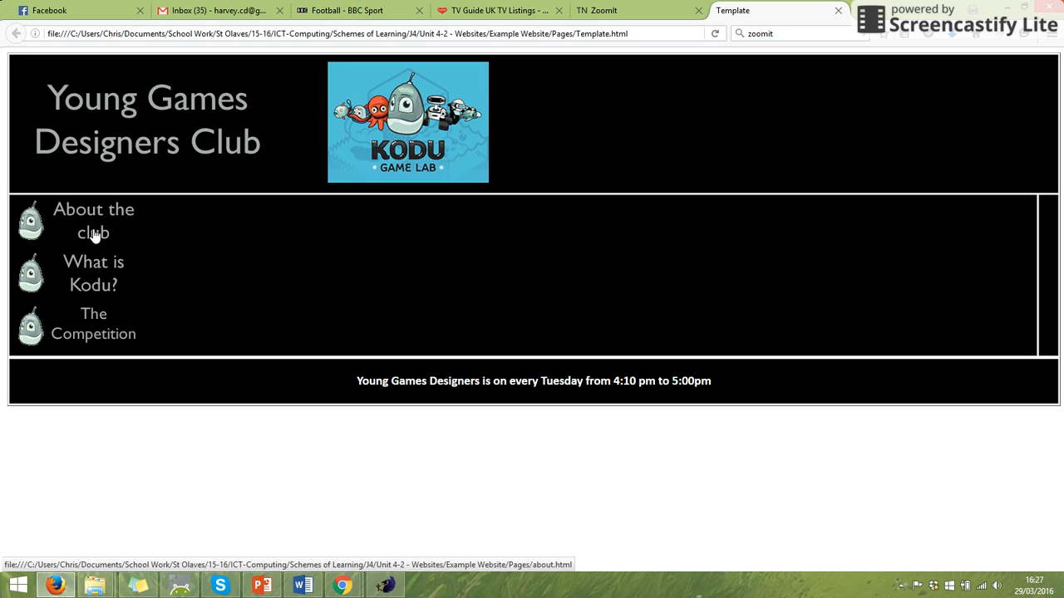
mouse_move(429, 387)
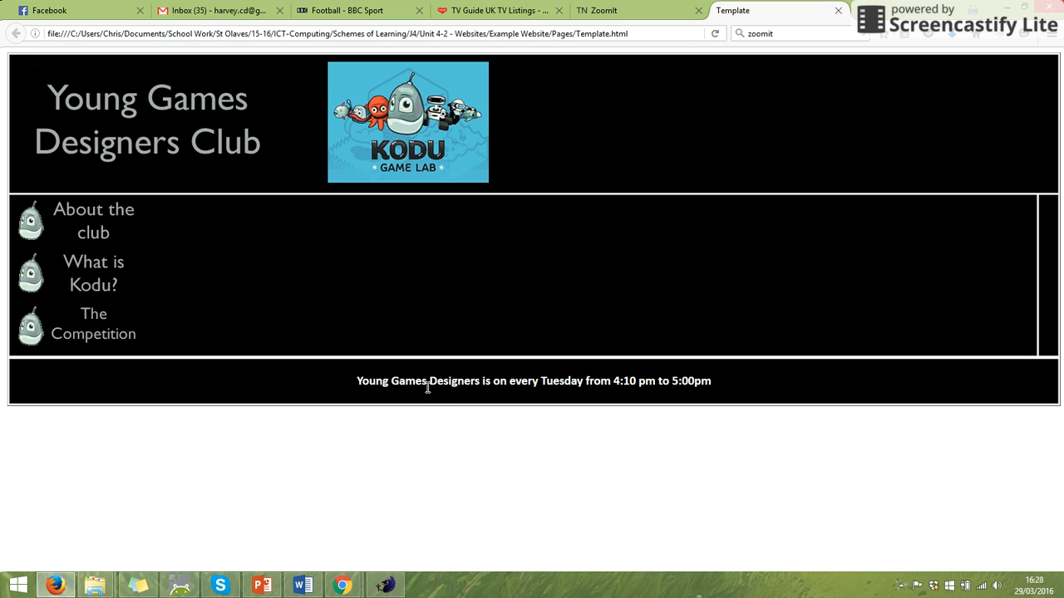
mouse_move(93, 232)
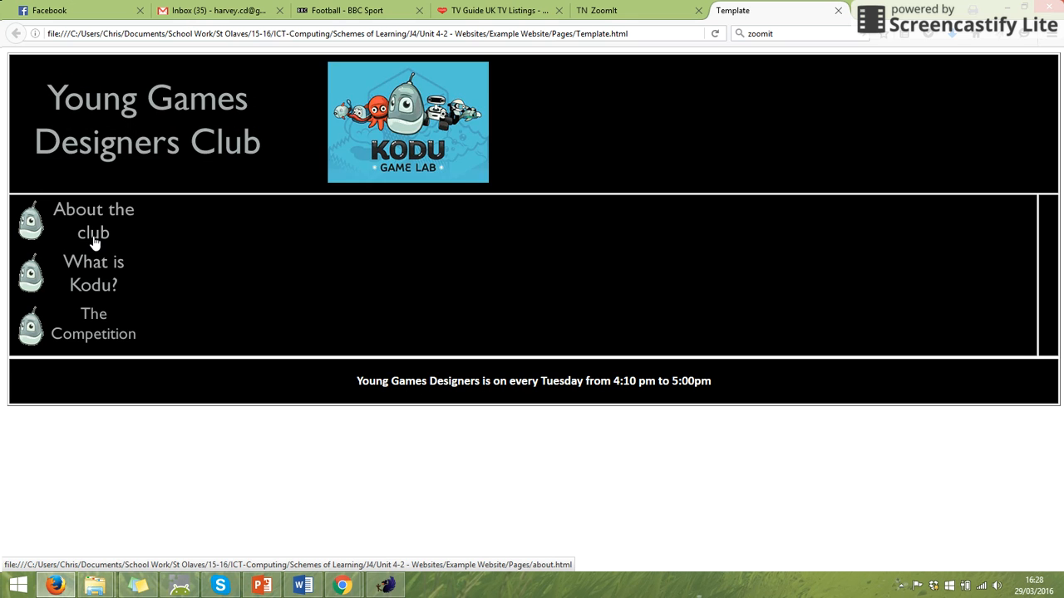
- Follow the 'About the club' link to missing about.html, then return to Template.html via the address bar
left_click(93, 219)
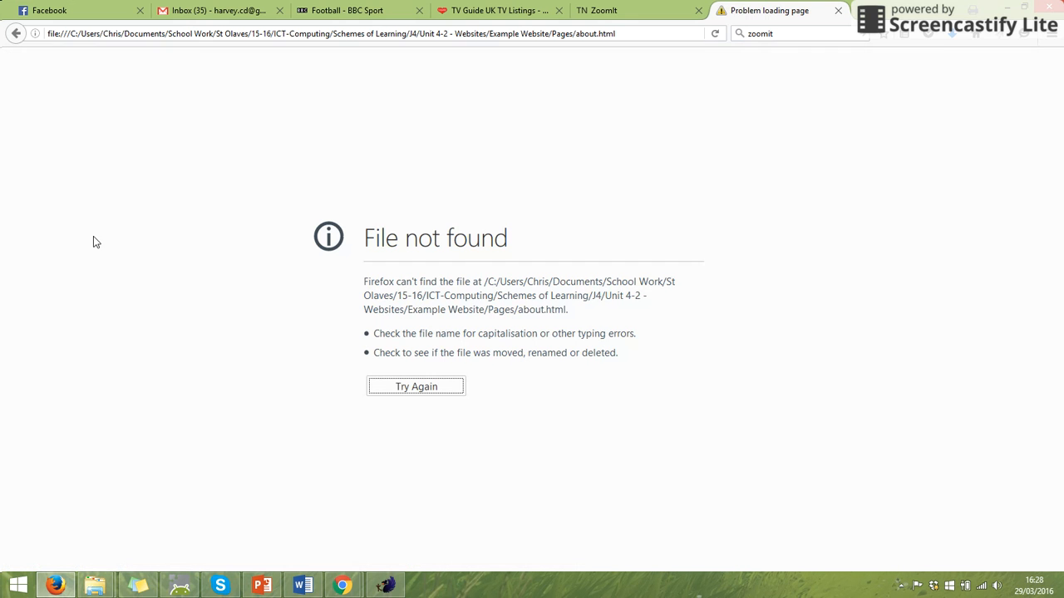
mouse_move(585, 51)
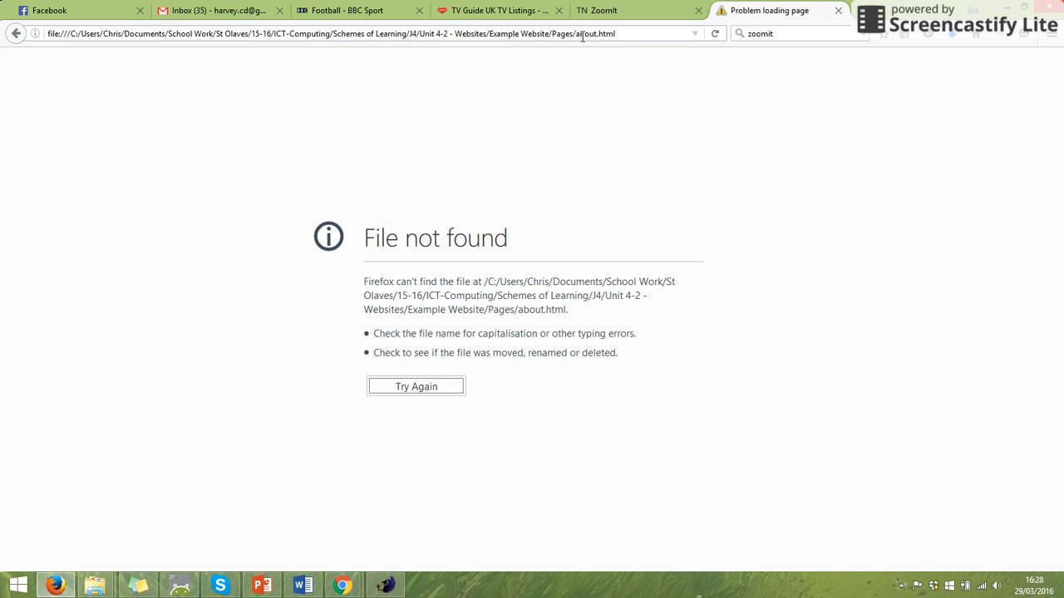
double_click(592, 33)
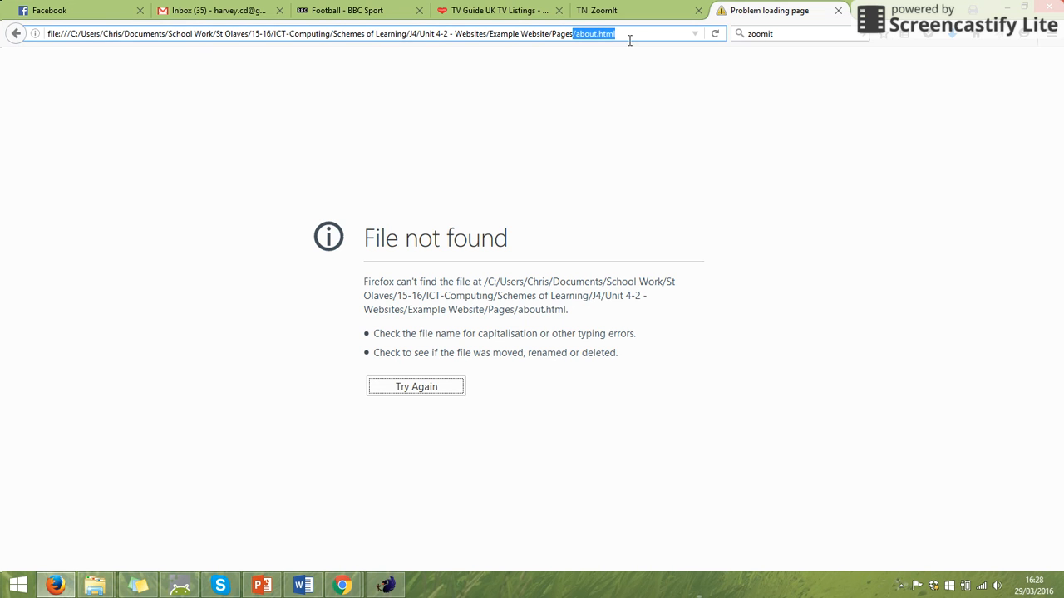
left_click(552, 33)
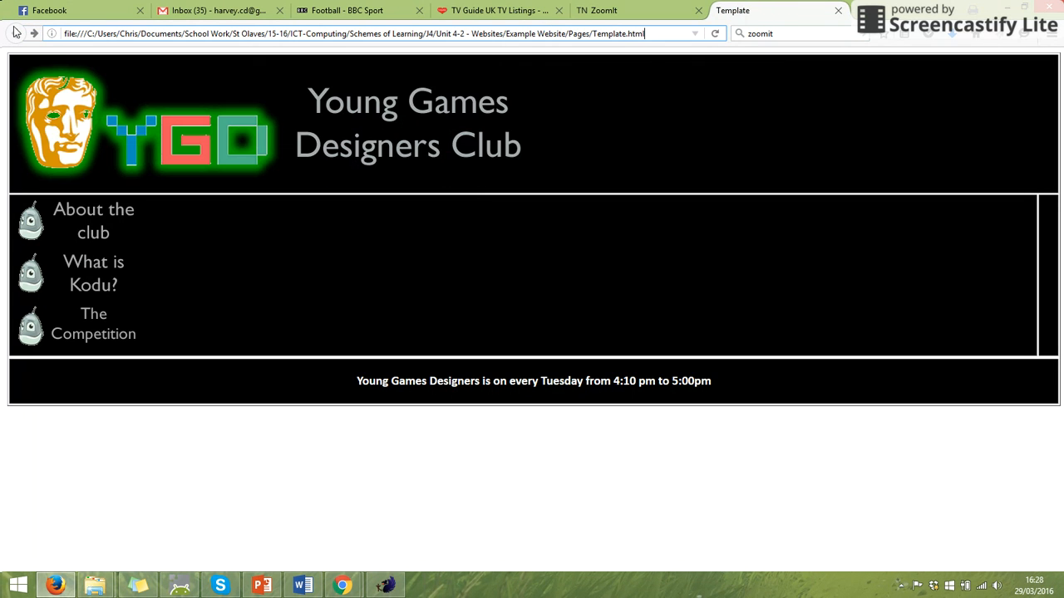
mouse_move(481, 73)
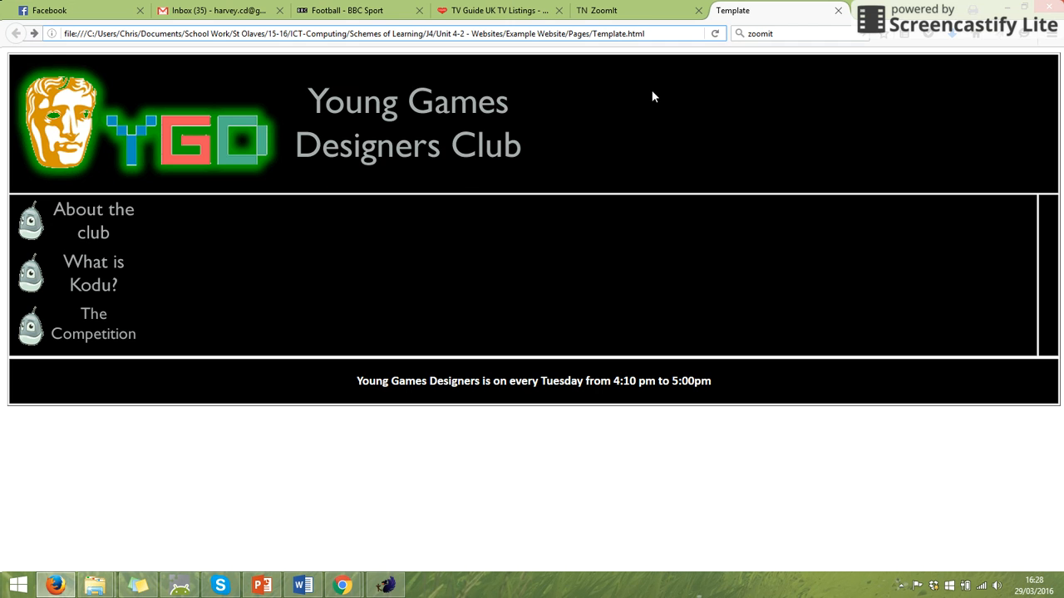
left_click(374, 33)
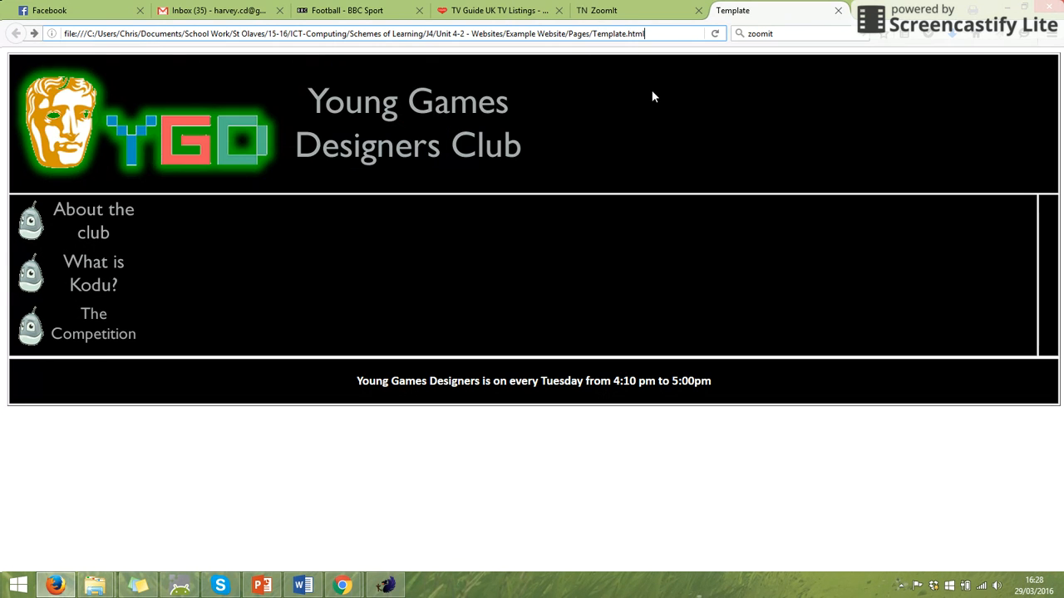
mouse_move(149, 269)
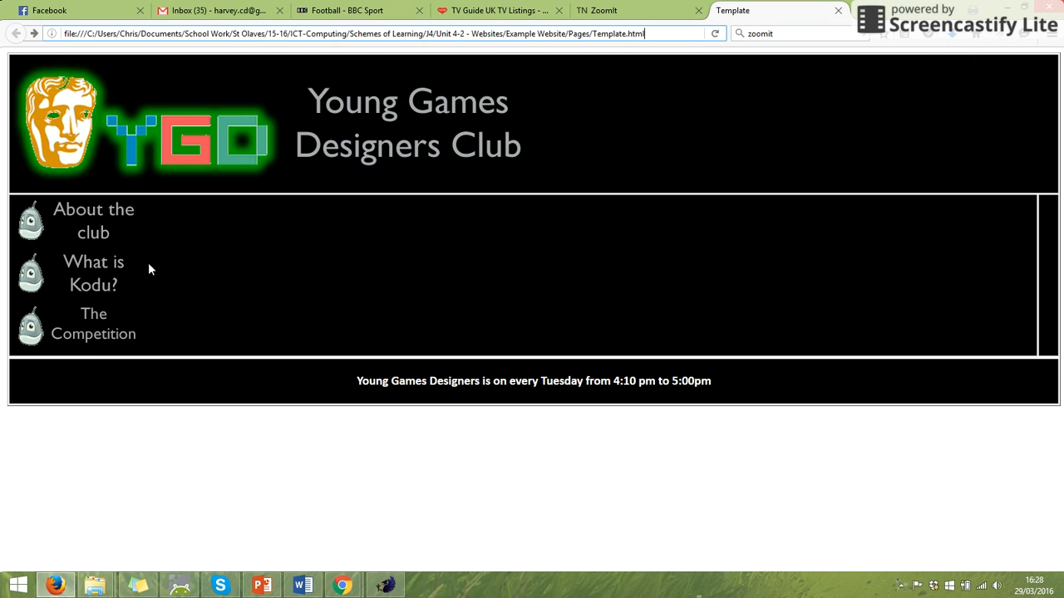
mouse_move(223, 248)
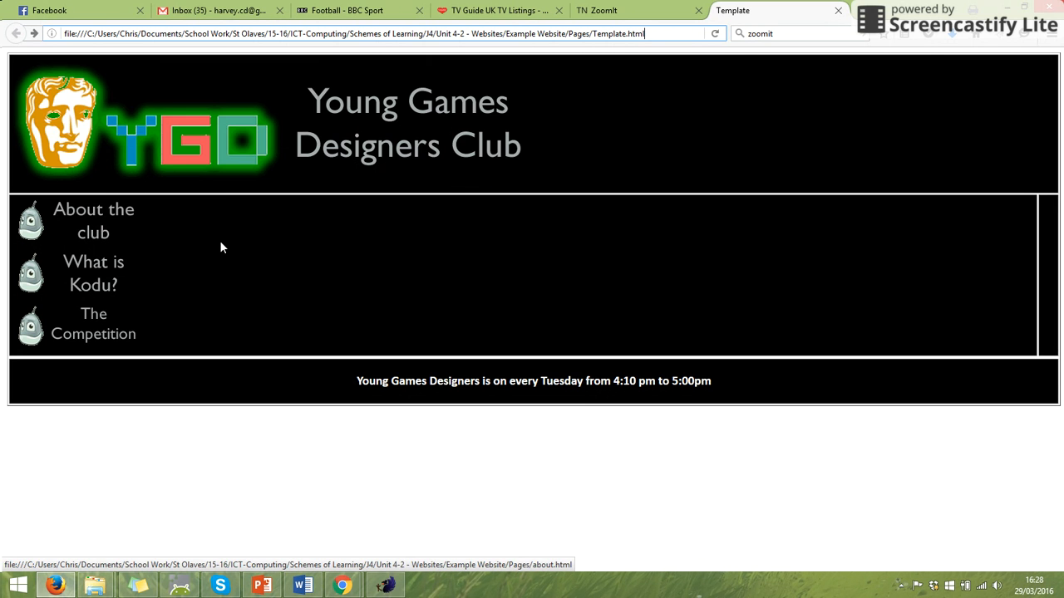
mouse_move(117, 333)
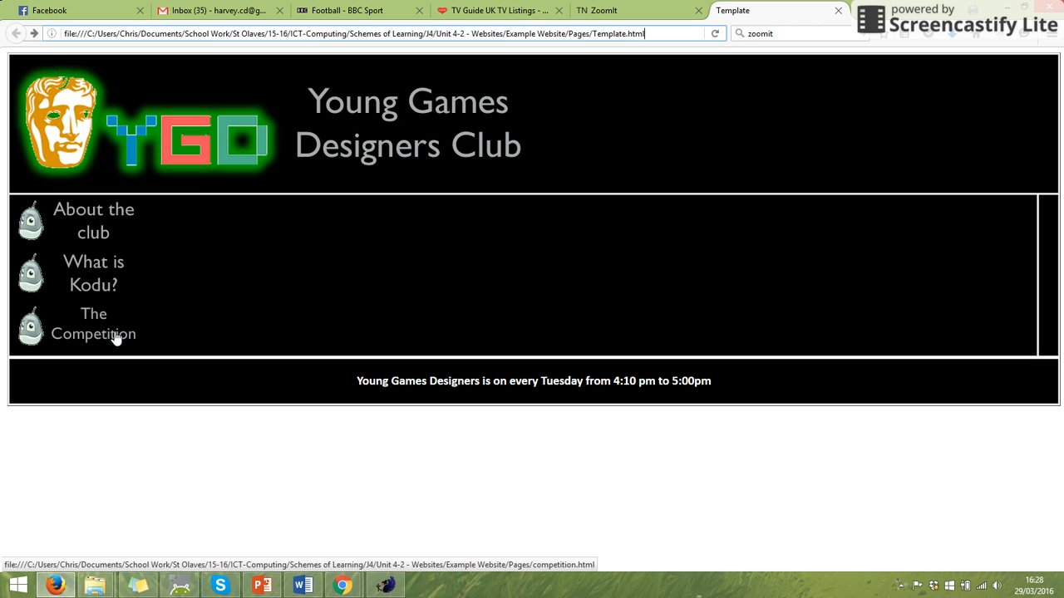
mouse_move(1044, 242)
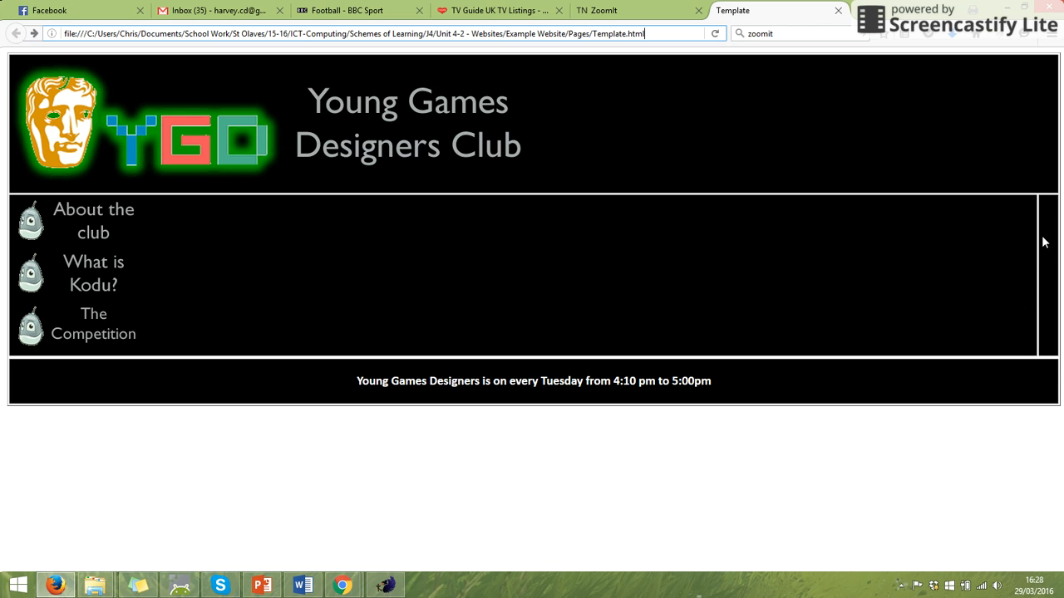
mouse_move(785, 342)
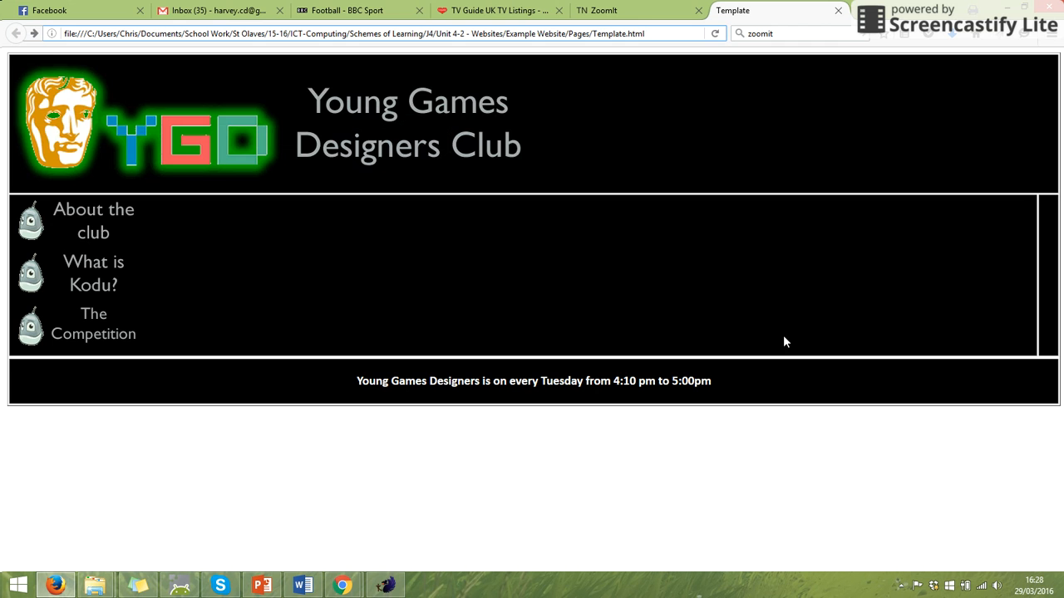
mouse_move(721, 512)
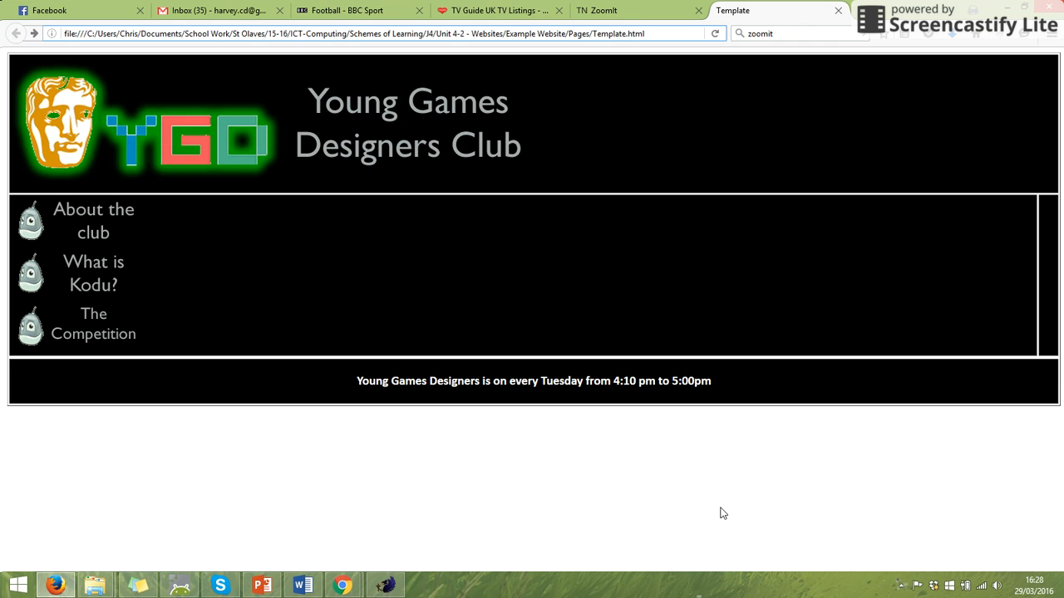
left_click(374, 33)
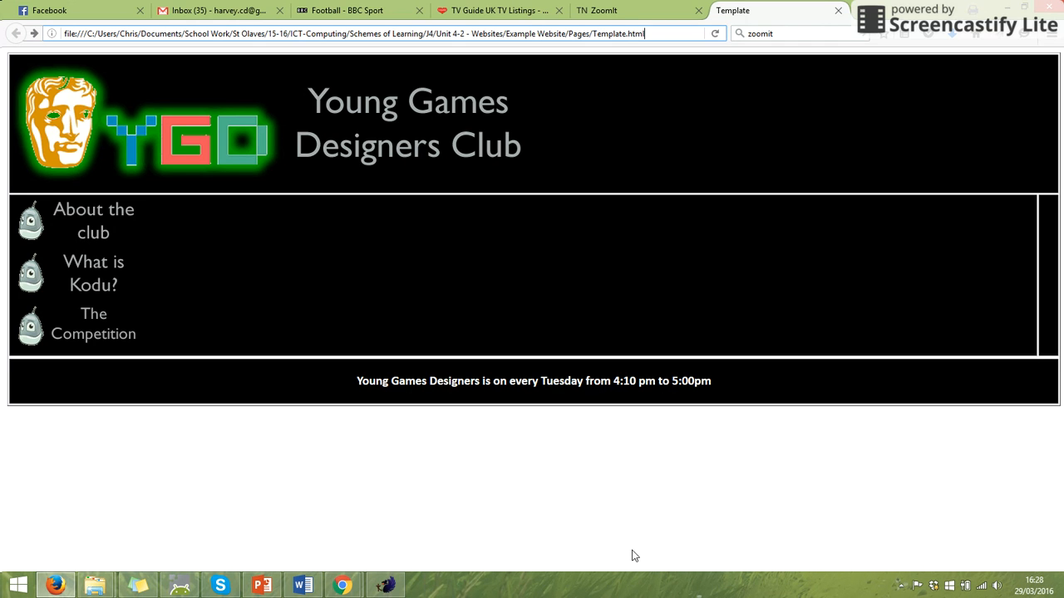